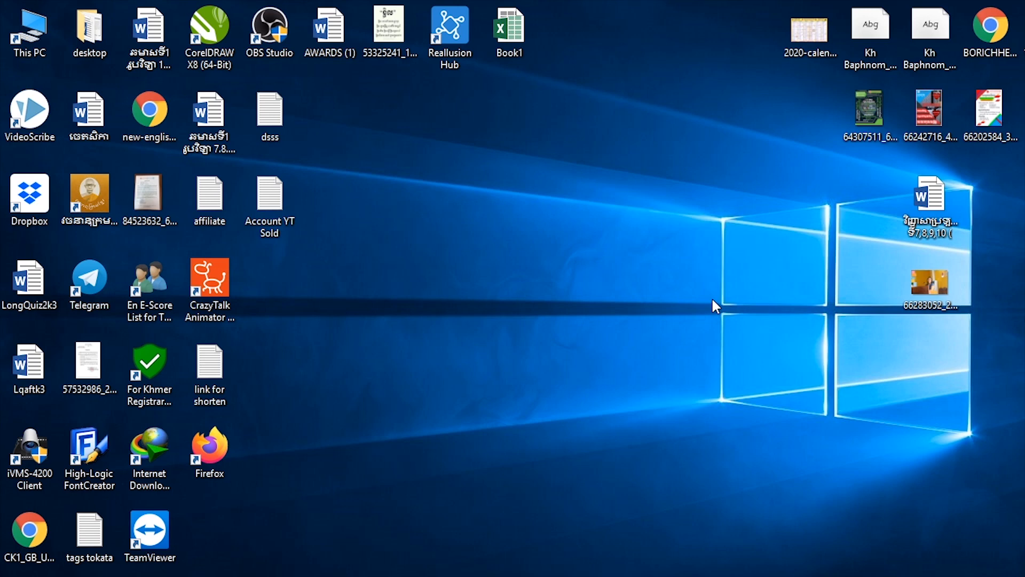
Launch Cartoon Animator 4 from its desktop shortcut into an empty default project.
double_click(209, 281)
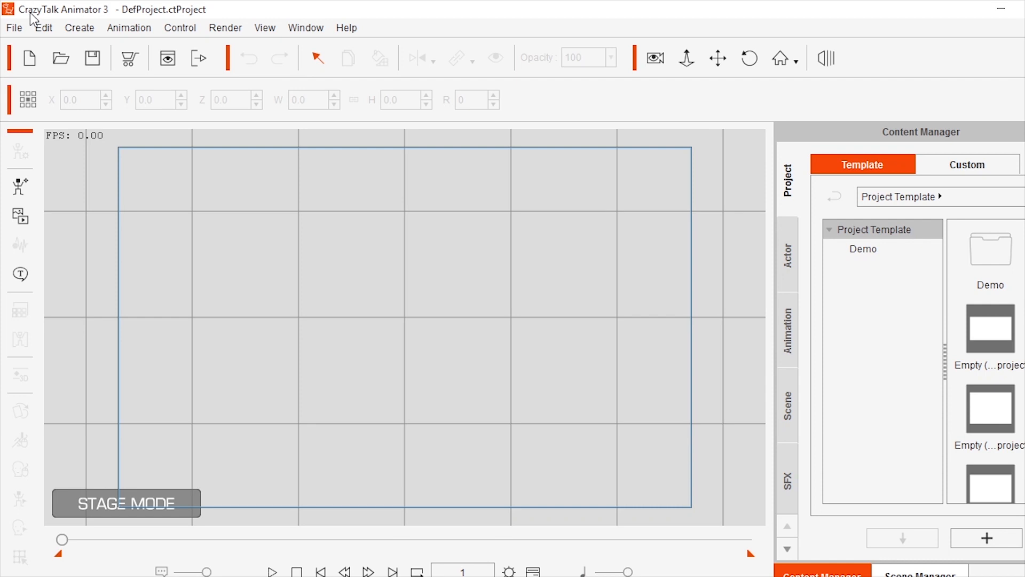
mouse_move(33, 19)
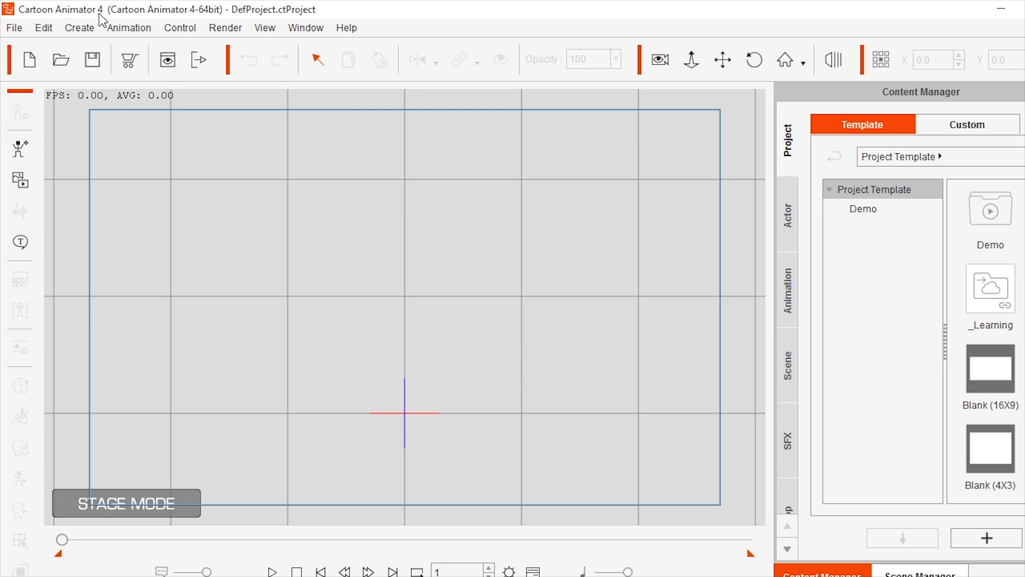
mouse_move(803, 246)
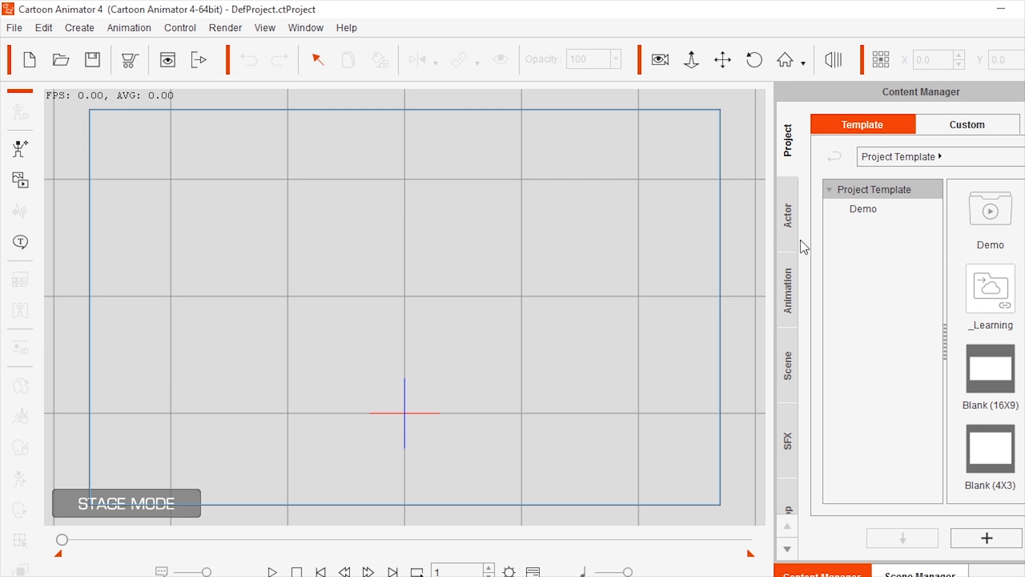
Show the Actor library's Custom content and open the nested Character folder.
click(787, 226)
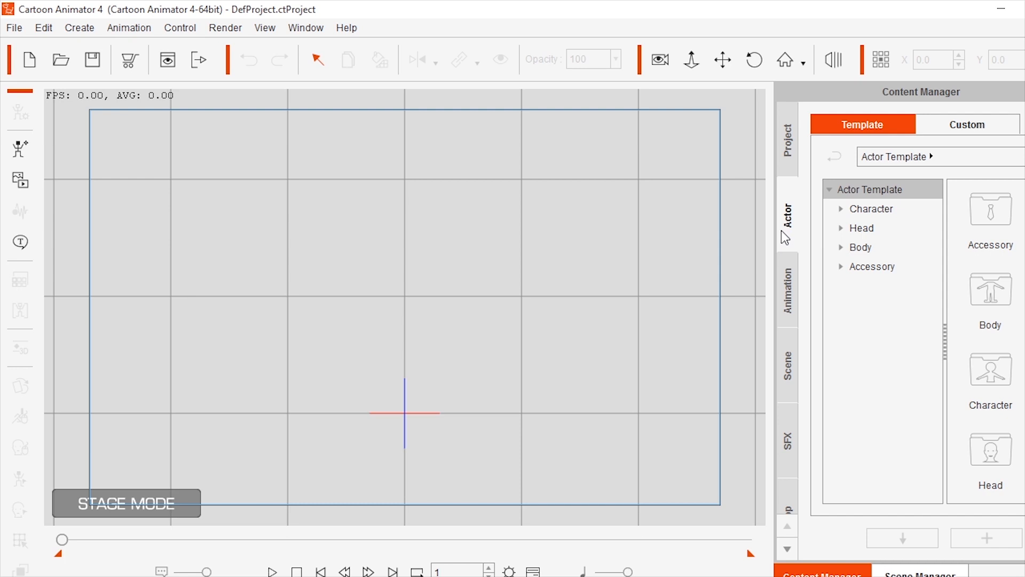
click(967, 124)
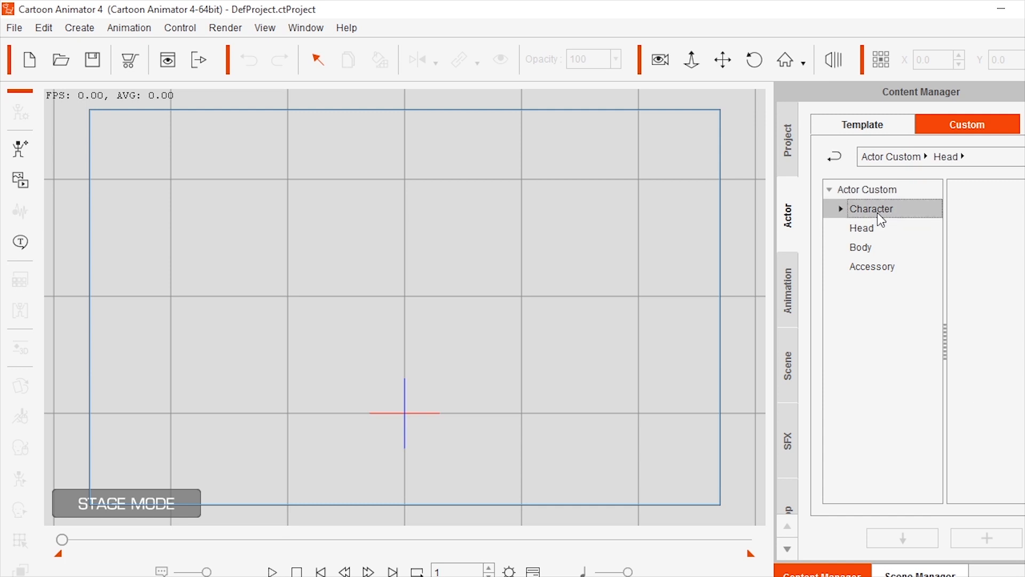
click(872, 208)
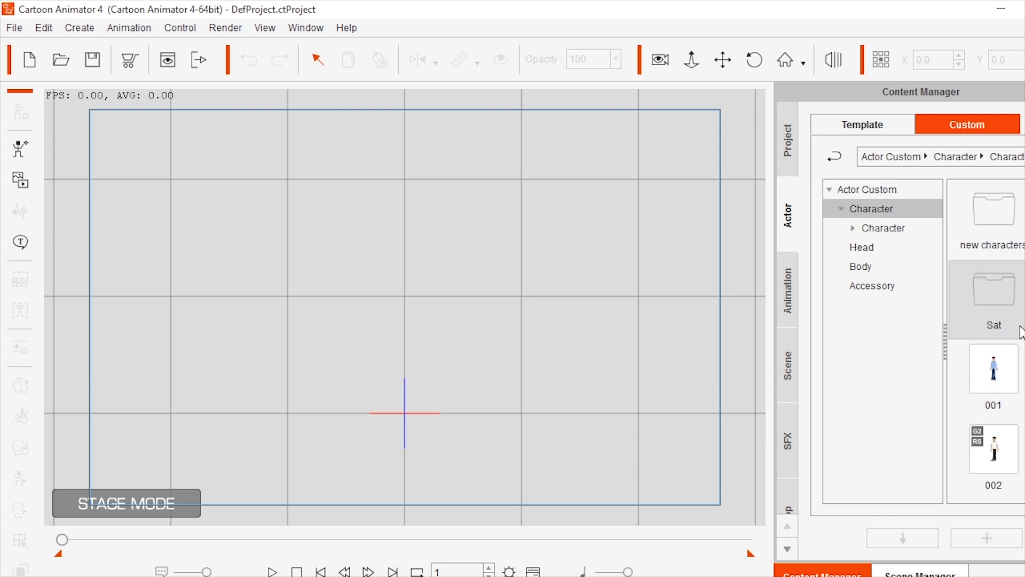
click(841, 208)
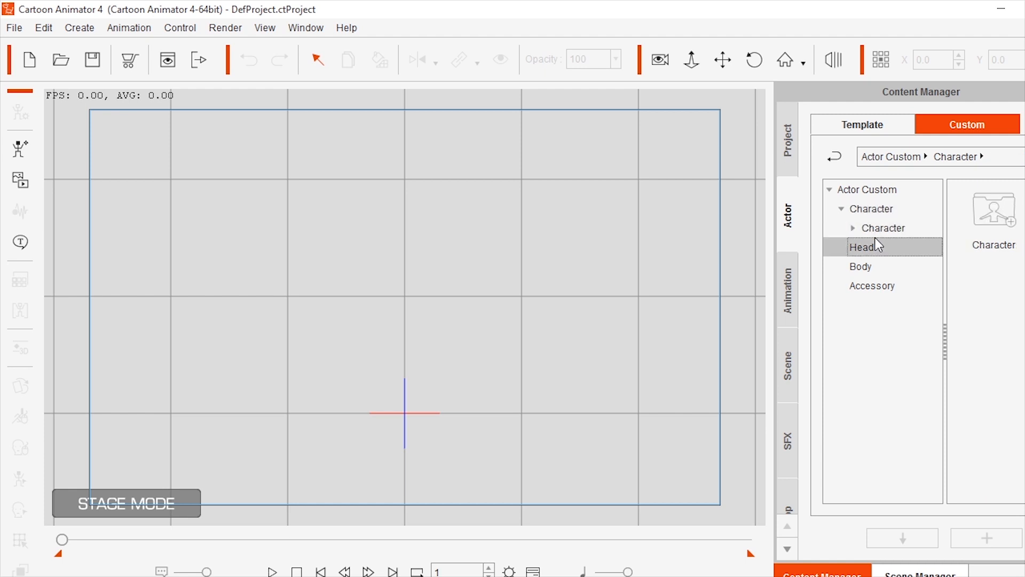
click(884, 227)
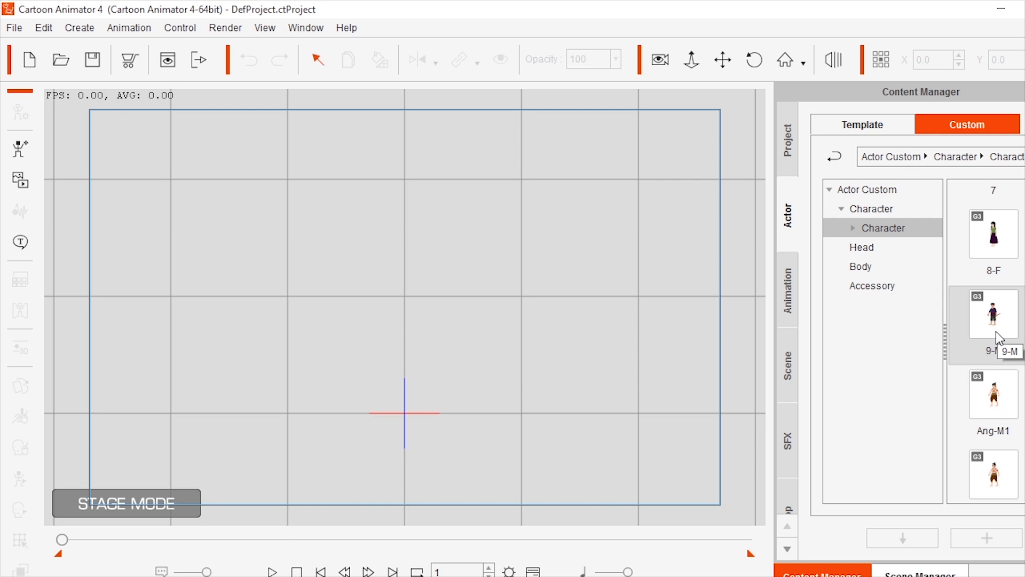
Scroll through the custom character thumbnails, then bring CrazyTalk Animator 3 forward.
scroll(down, 3)
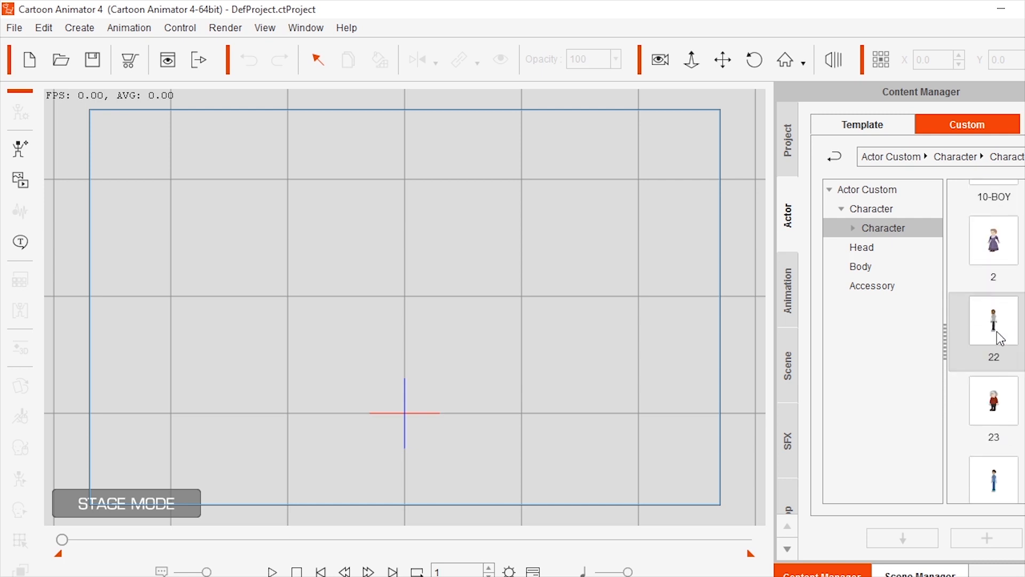
mouse_move(999, 338)
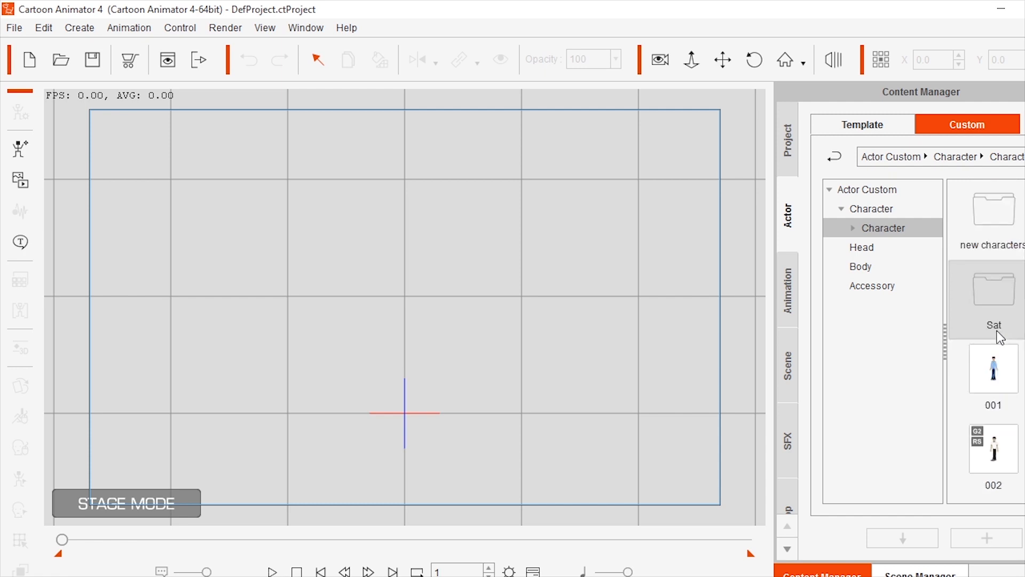
scroll(down, 3)
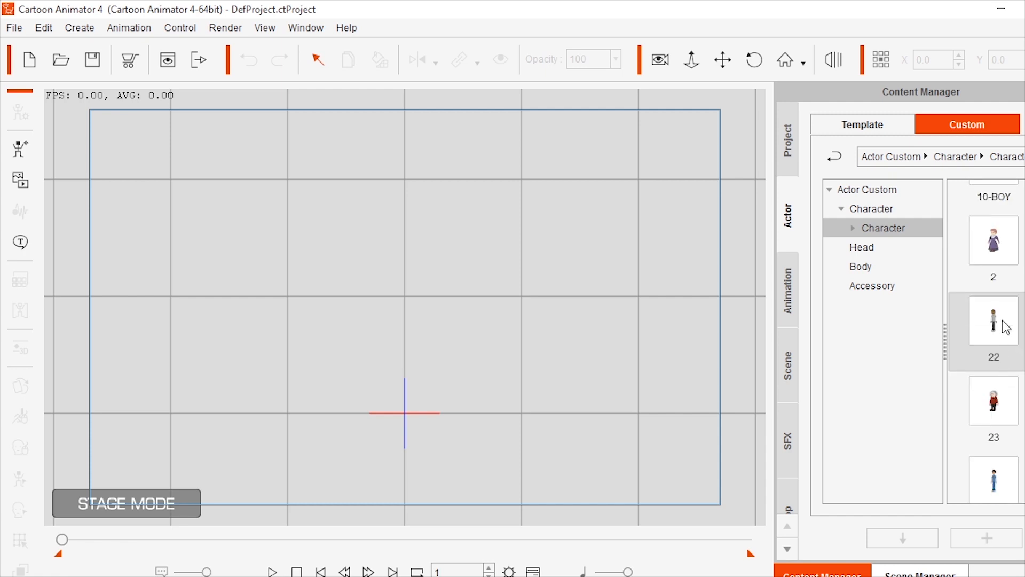
mouse_move(293, 145)
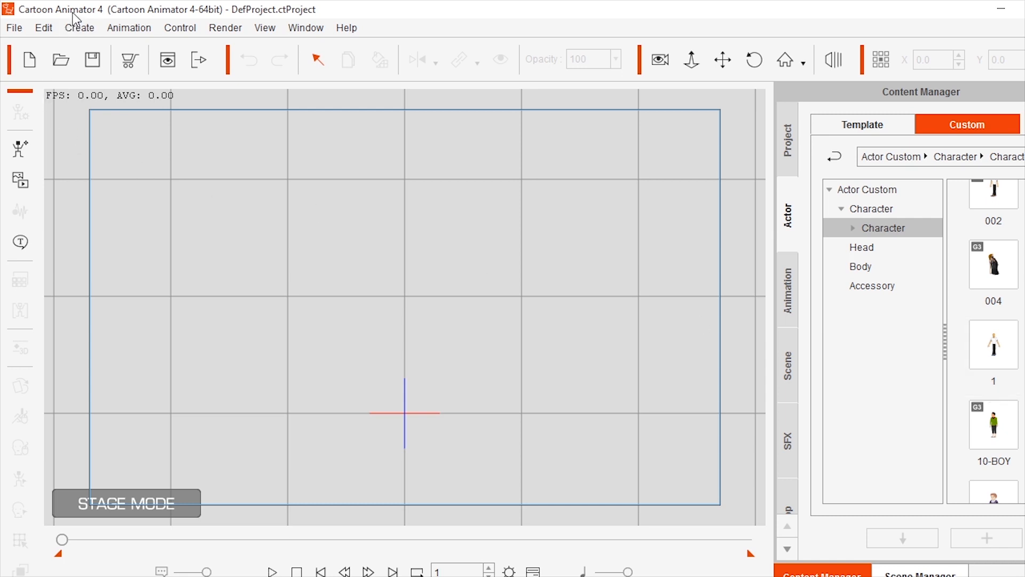
click(994, 345)
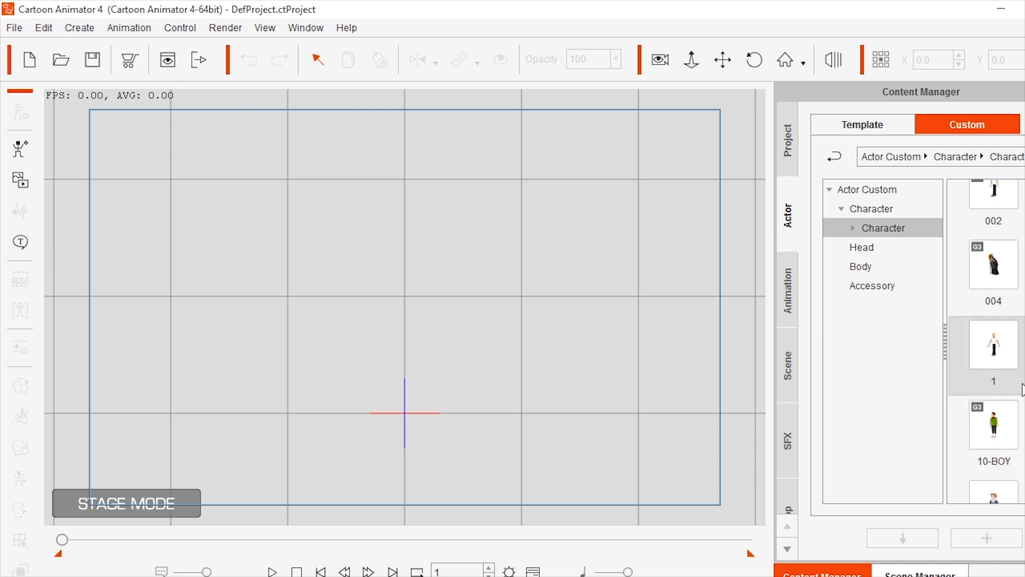
scroll(down, 3)
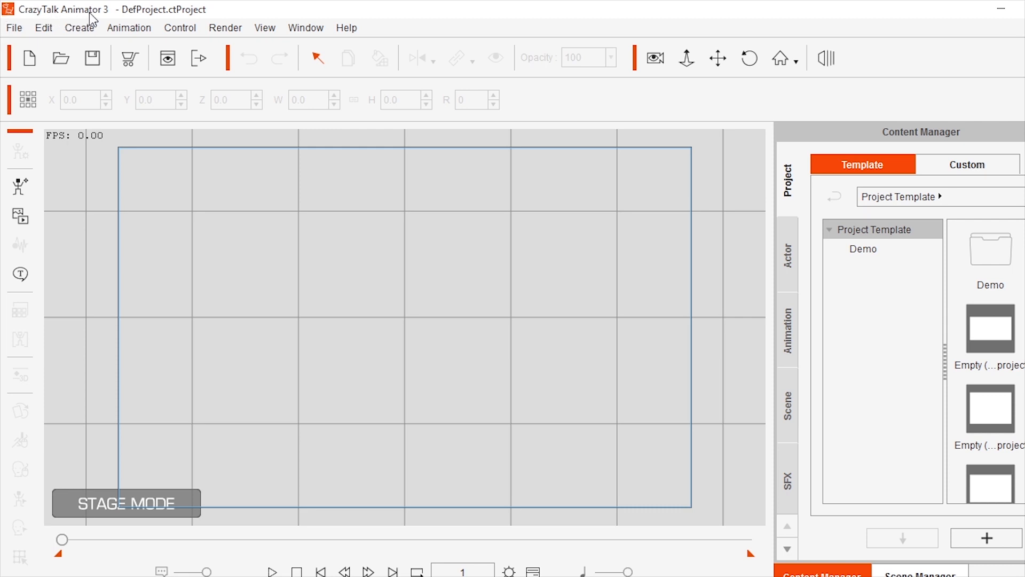
In Actor > Custom > Character, bring up the context menu on character 2 to find its file.
click(787, 258)
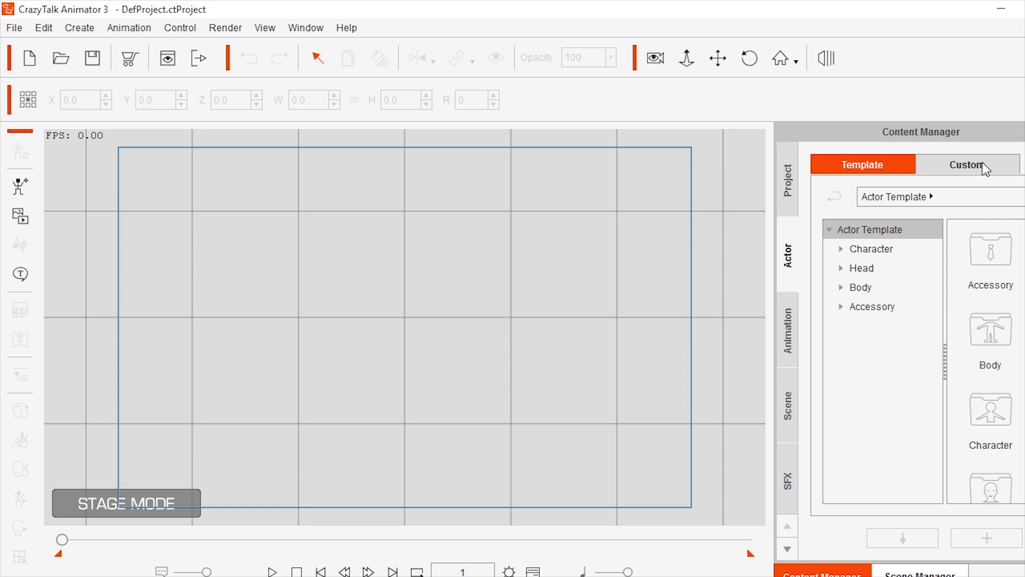
click(967, 164)
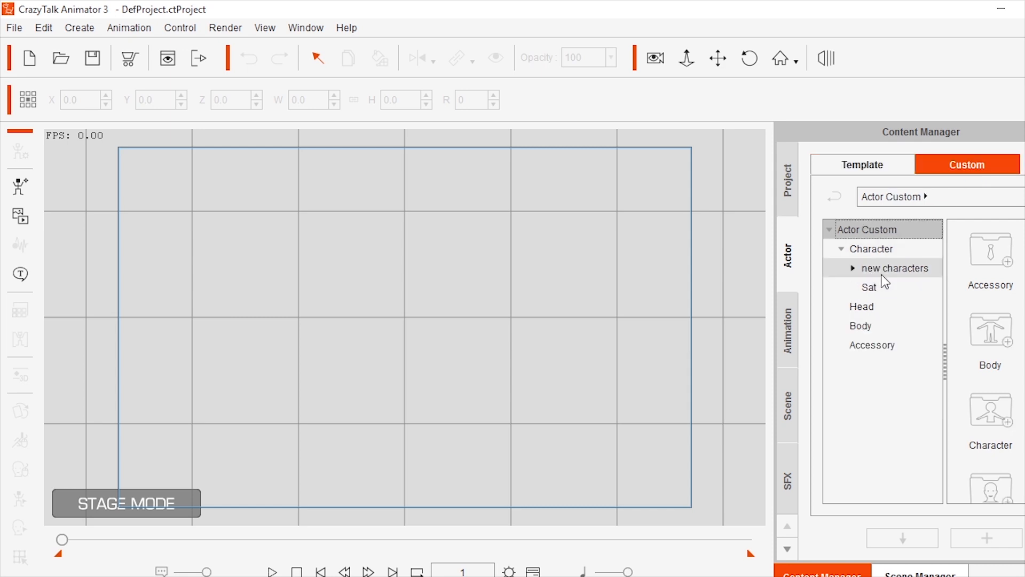
click(872, 249)
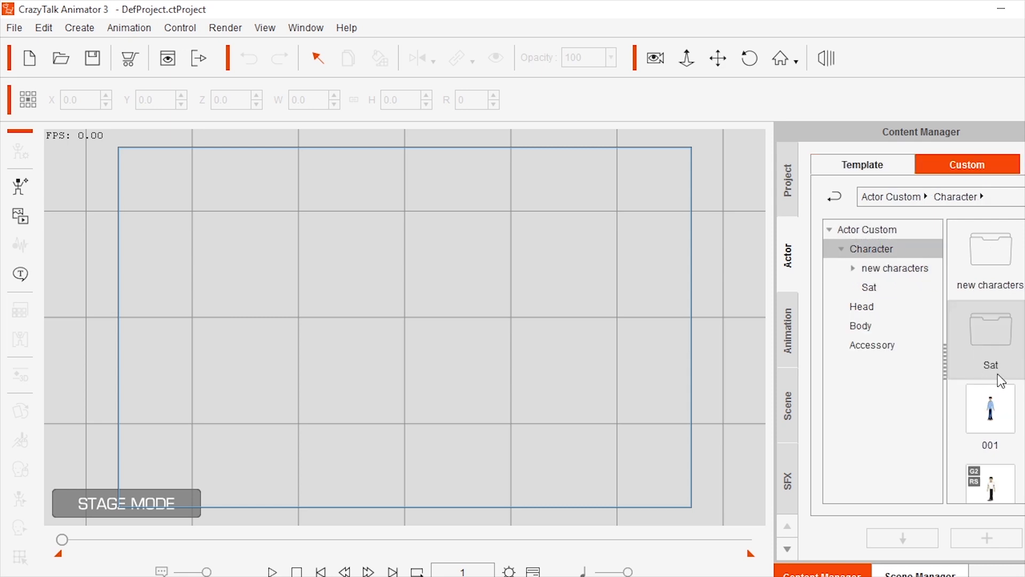
scroll(down, 3)
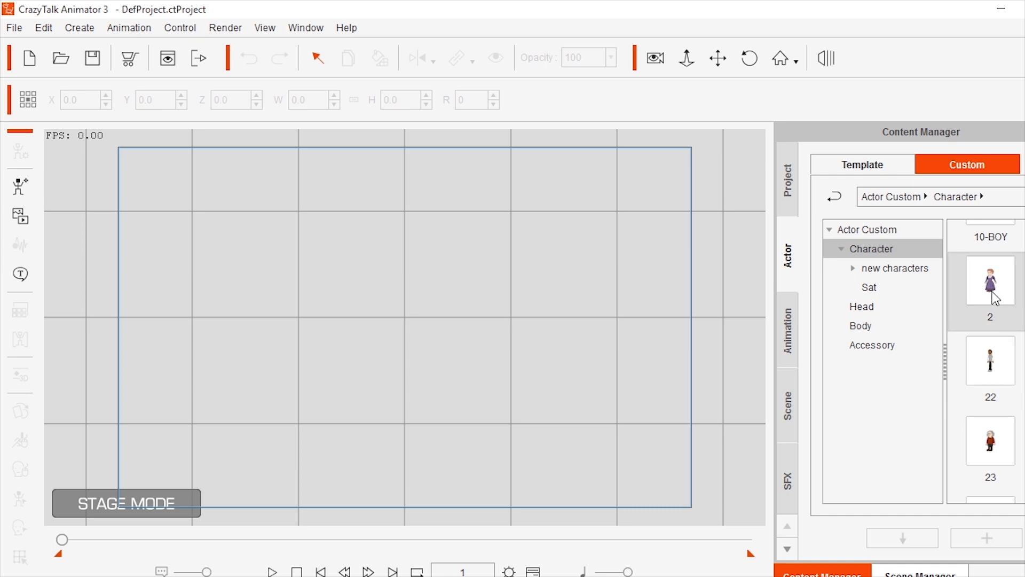
right_click(989, 290)
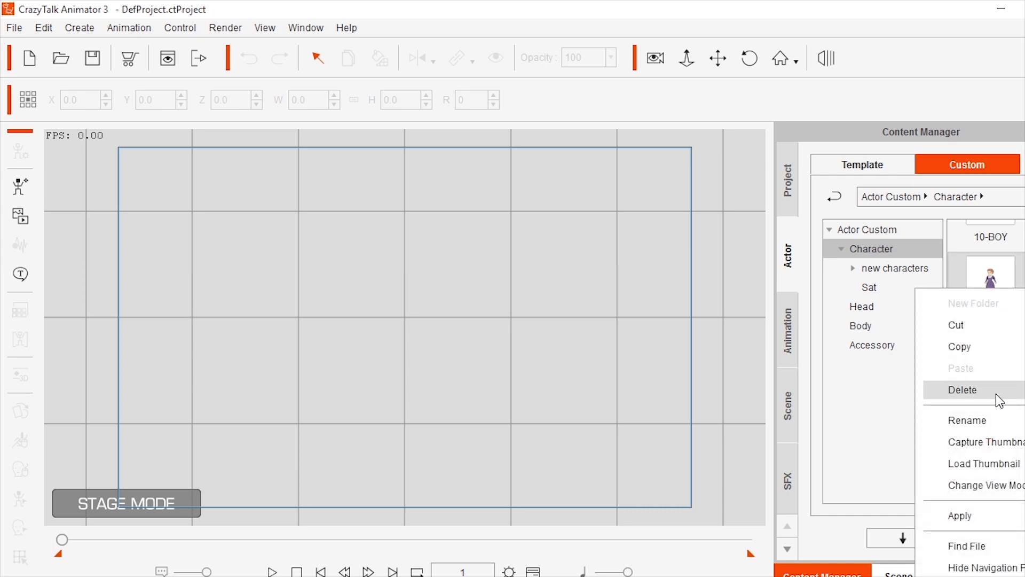
mouse_move(968, 546)
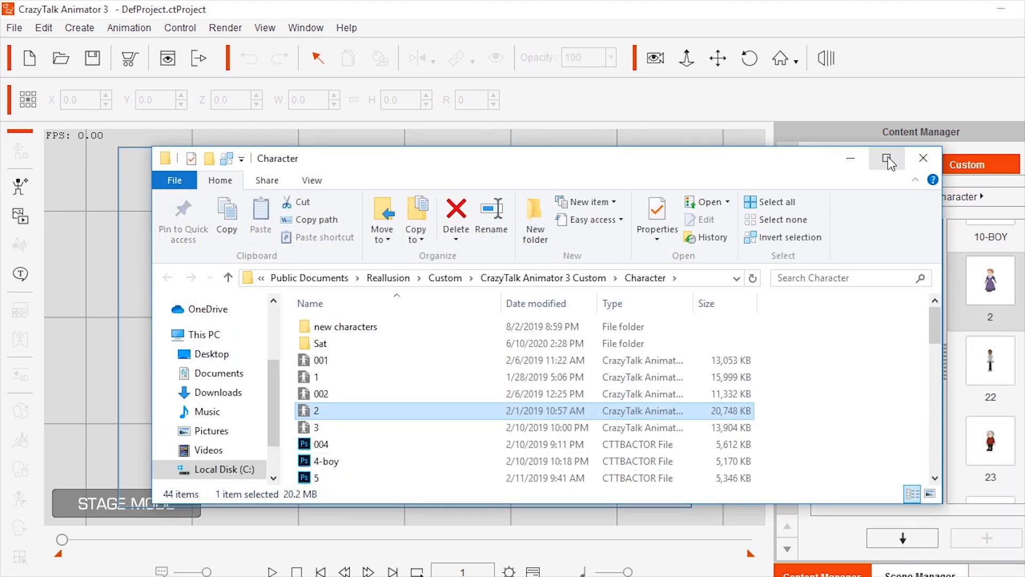
Select character files 001, 1, 002, 2 and 3 in the CTA3 Custom\Character folder and copy them.
click(887, 158)
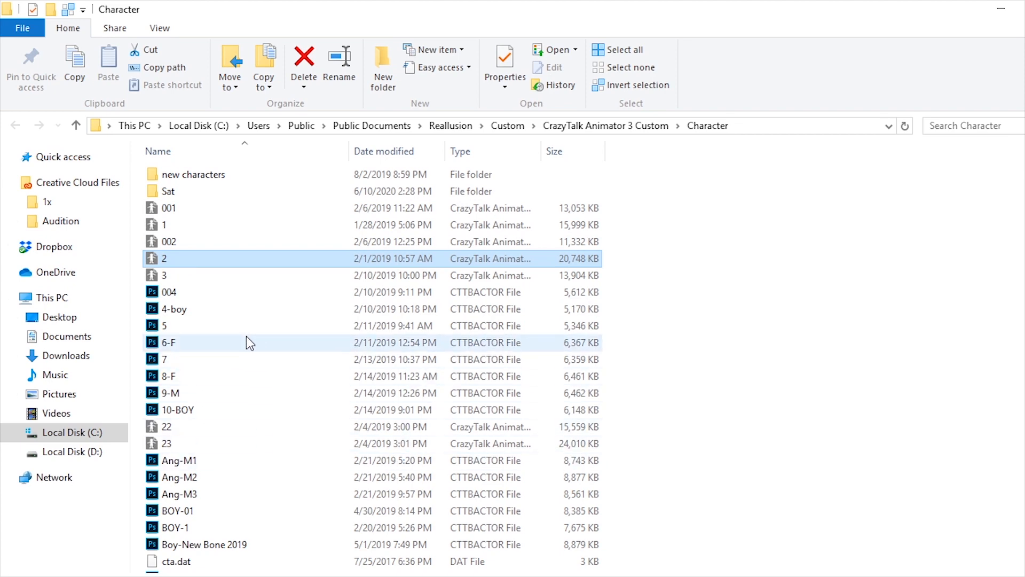
mouse_move(256, 488)
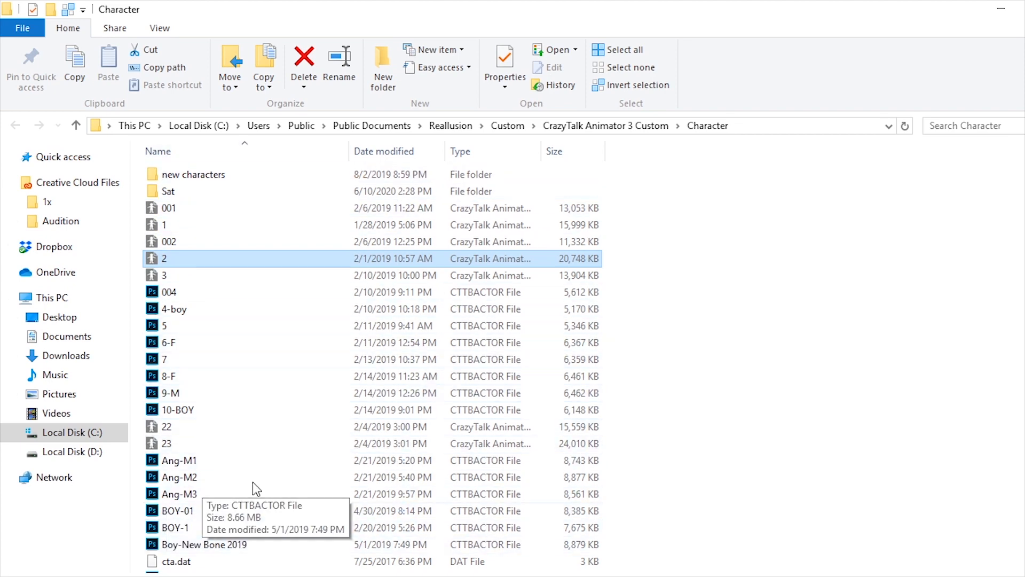
scroll(down, 3)
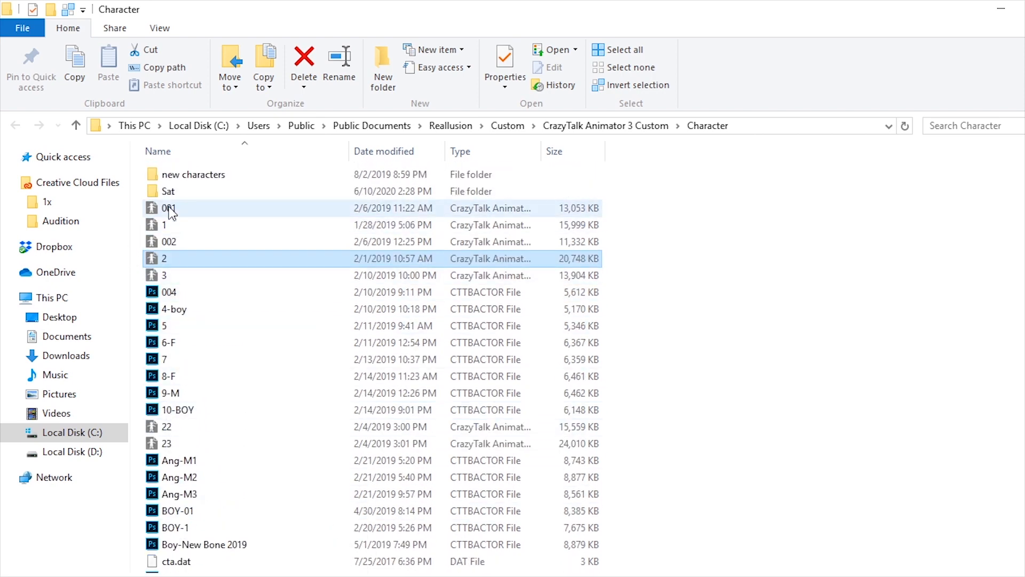
click(167, 258)
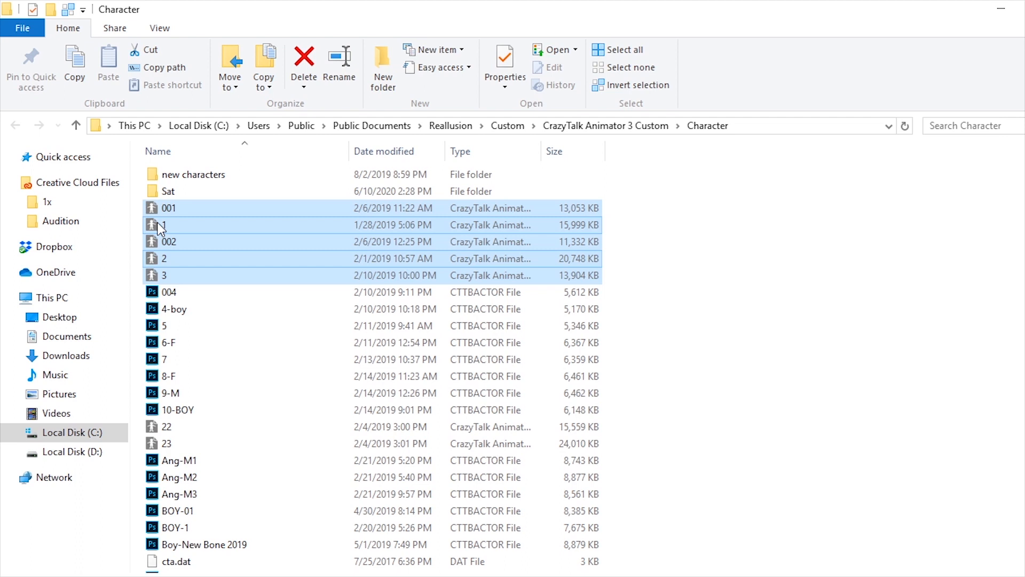
right_click(167, 208)
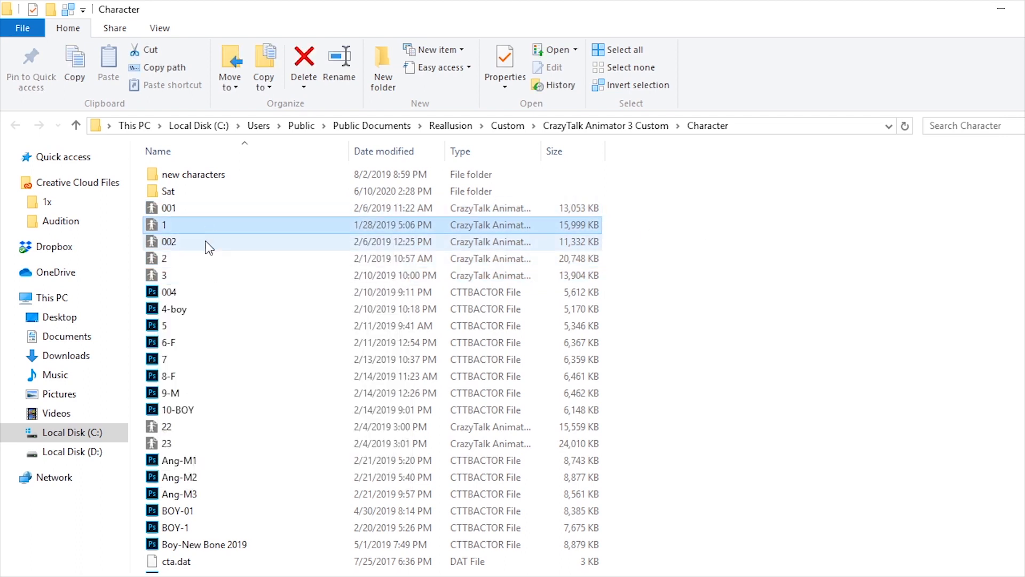
click(165, 259)
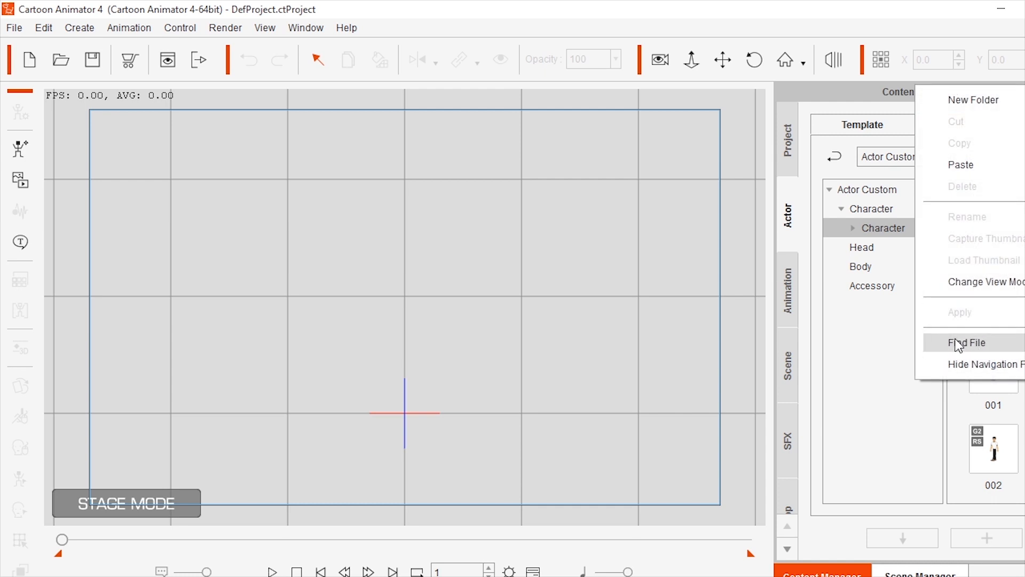
Reveal Cartoon Animator 4's custom Character folder on disk via Find File.
click(971, 343)
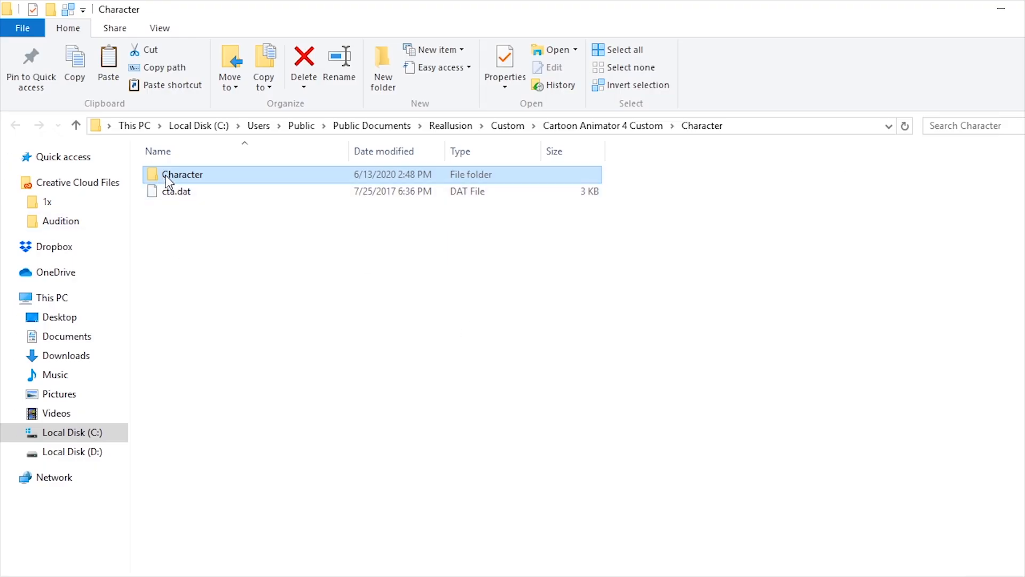
Paste the five copied character files into the inner Character folder.
double_click(182, 174)
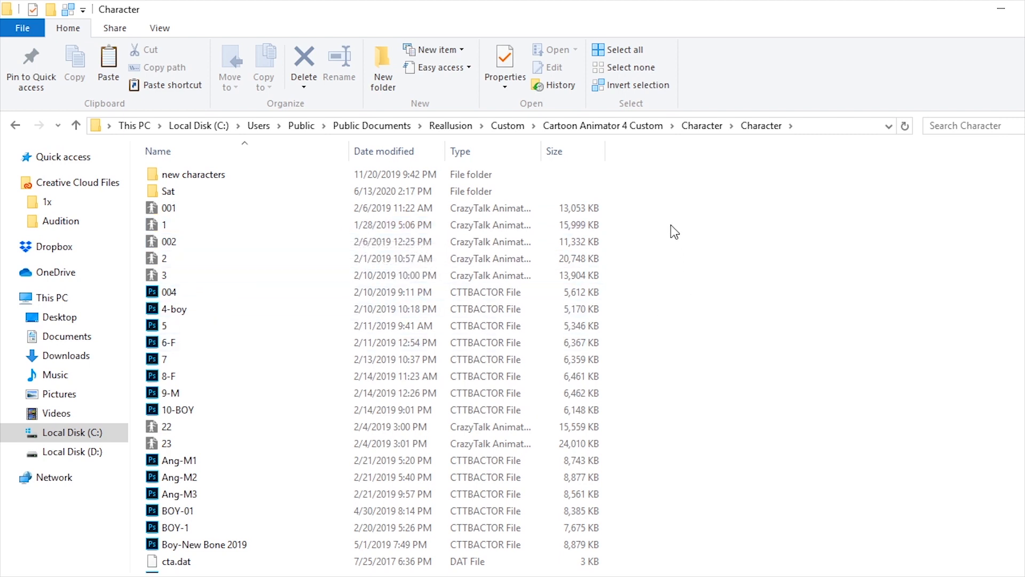
right_click(674, 232)
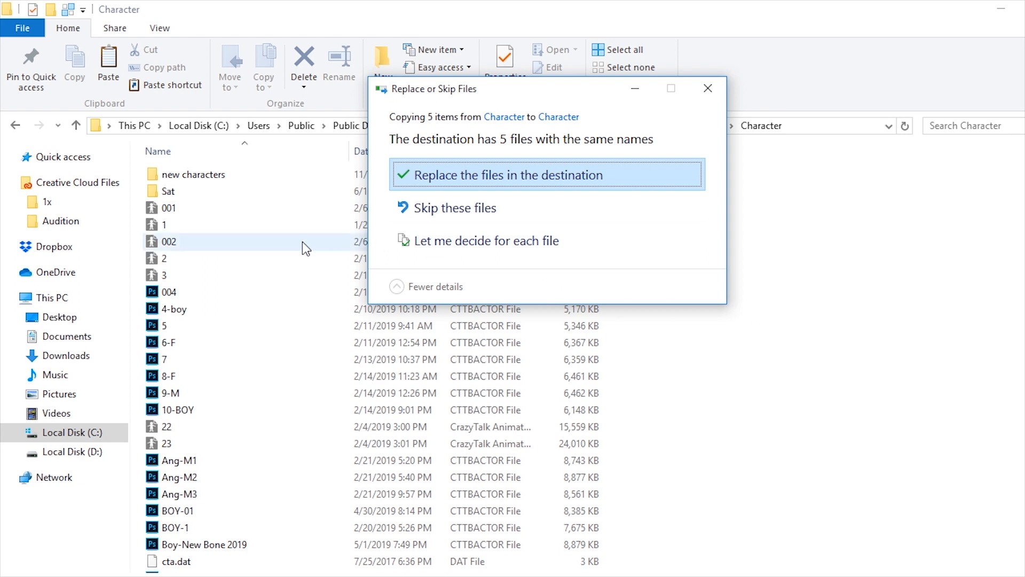
mouse_move(497, 94)
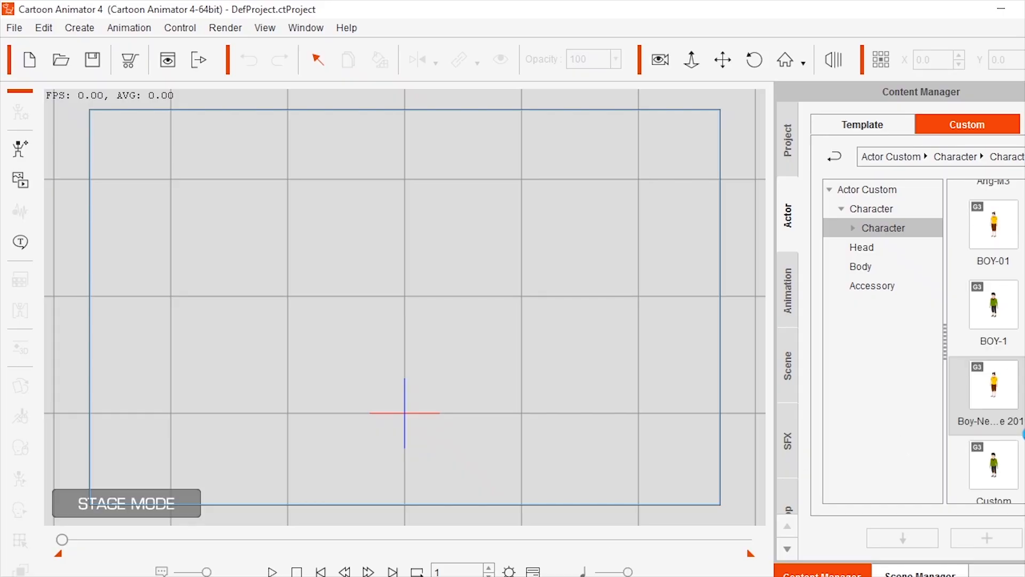
mouse_move(995, 384)
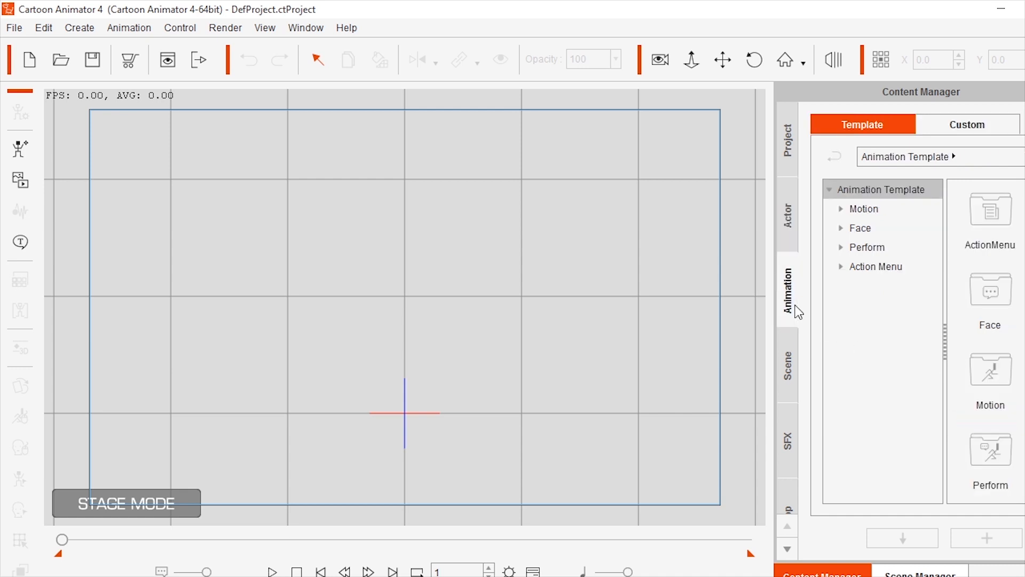
mouse_move(788, 318)
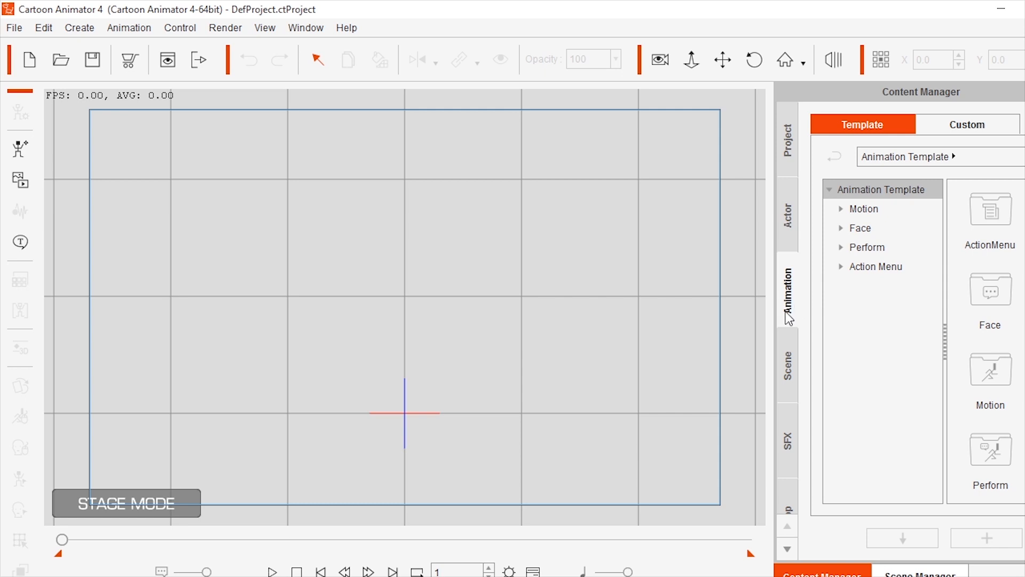
Browse the custom Motion library through New Folder1 into the Romeas-run motion folder.
click(966, 124)
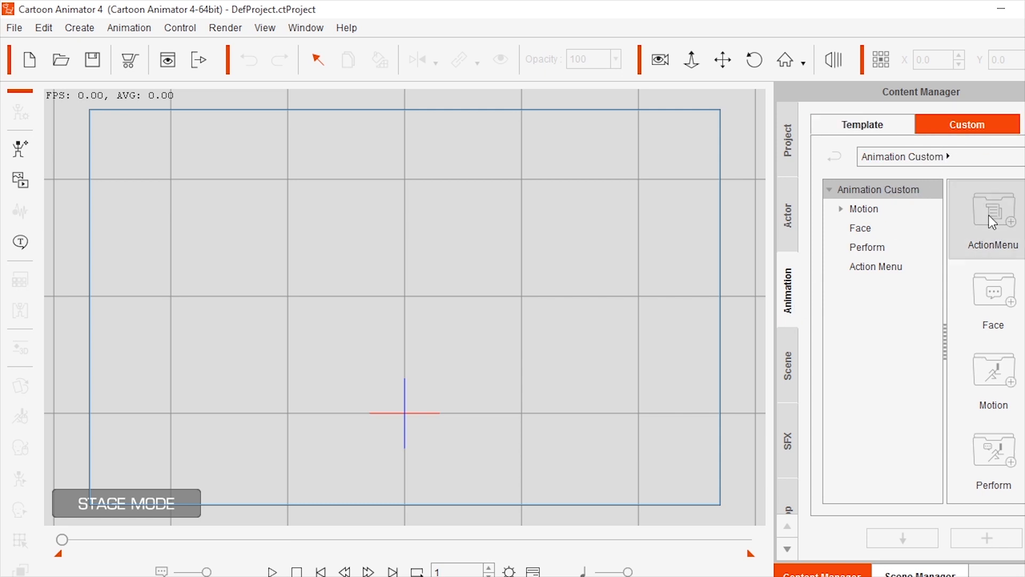
click(864, 208)
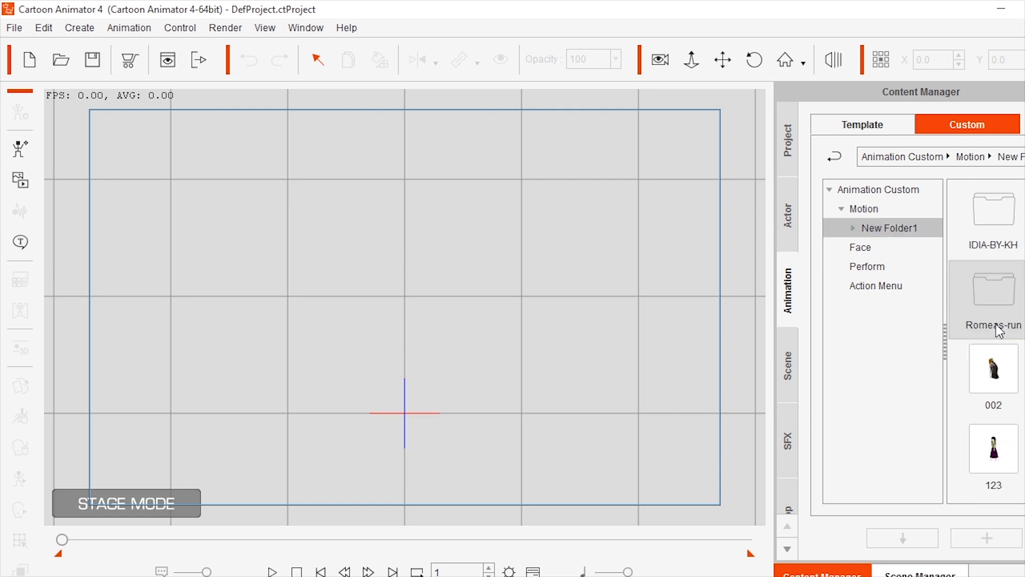
scroll(down, 3)
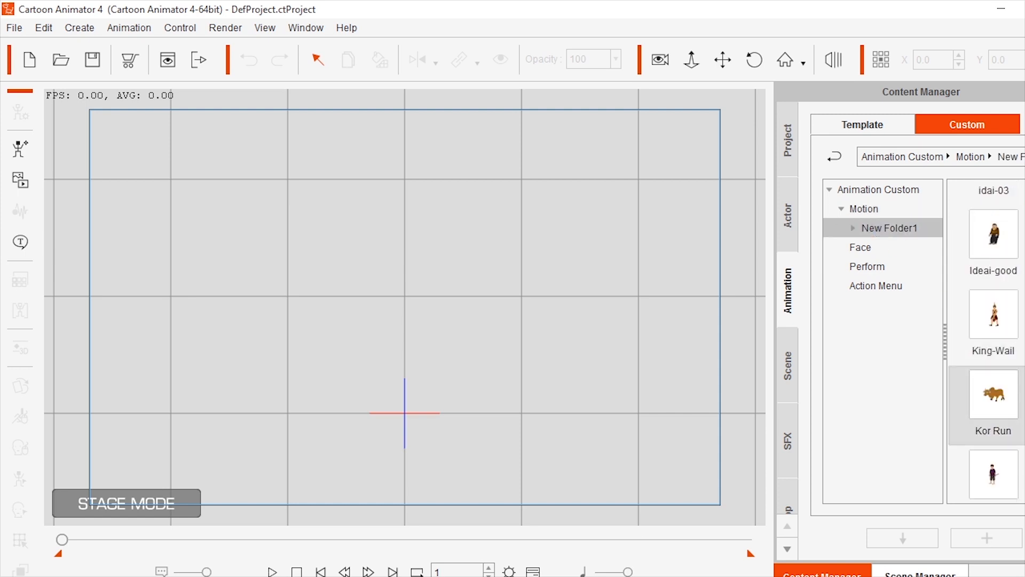
click(866, 266)
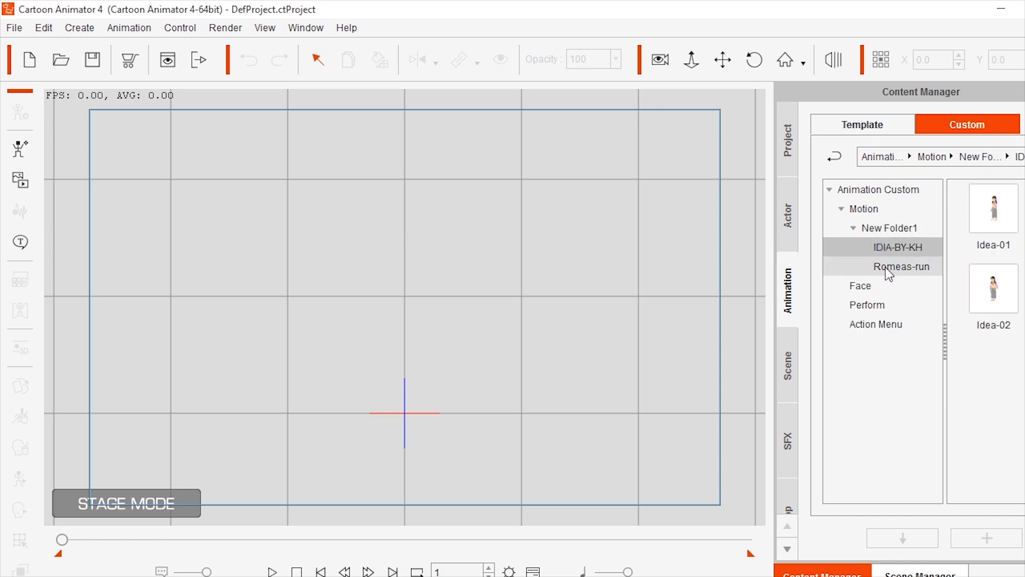
click(901, 266)
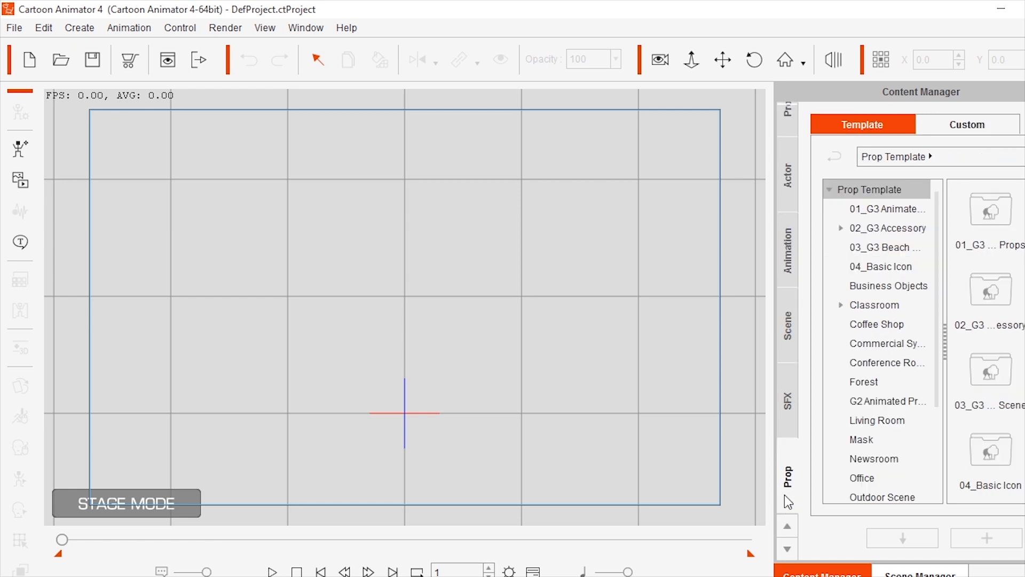
Check the Living Room template props, then return to the custom Prop library (ant, check 1, chest, fish).
click(967, 124)
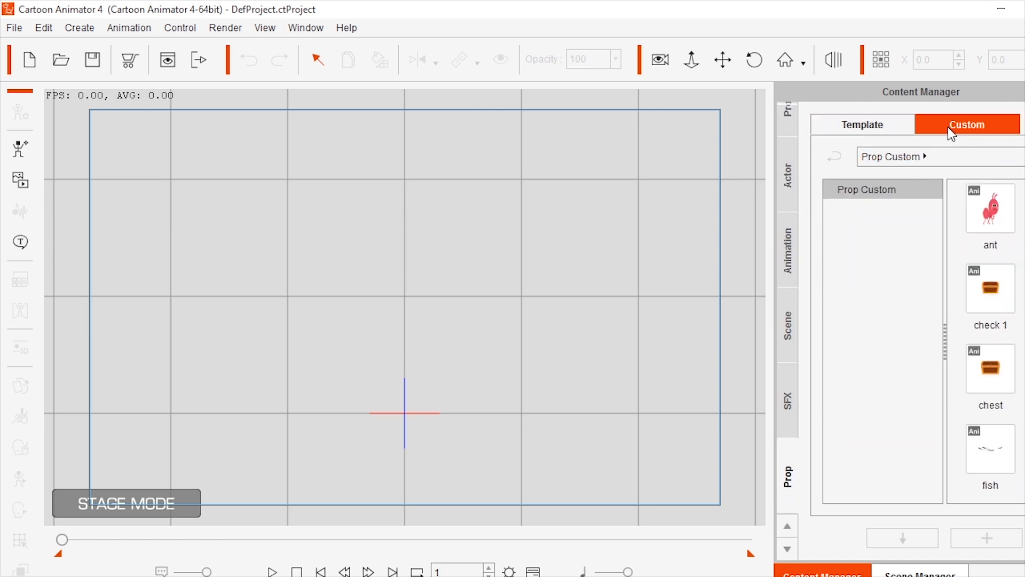
click(862, 125)
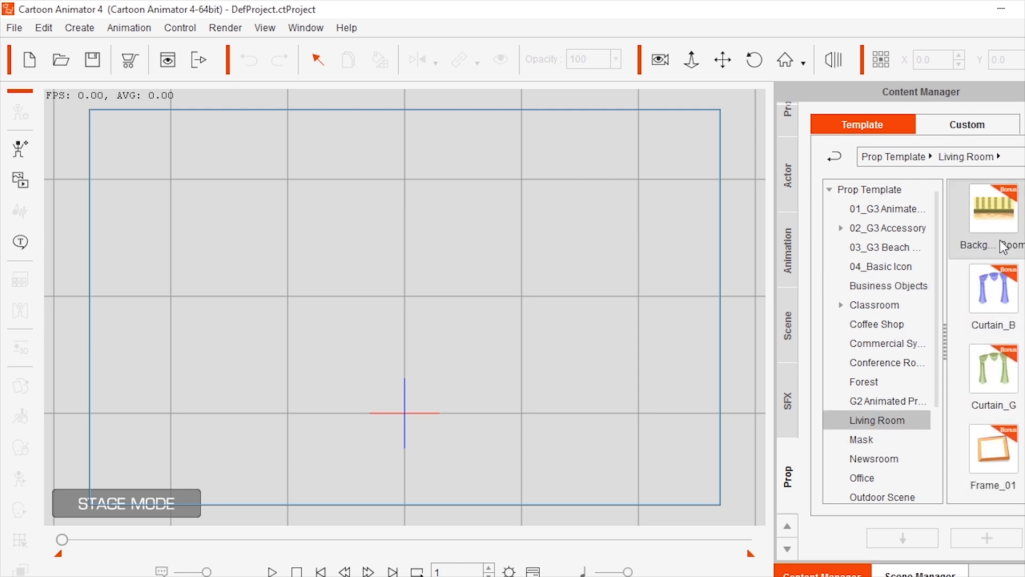
scroll(down, 3)
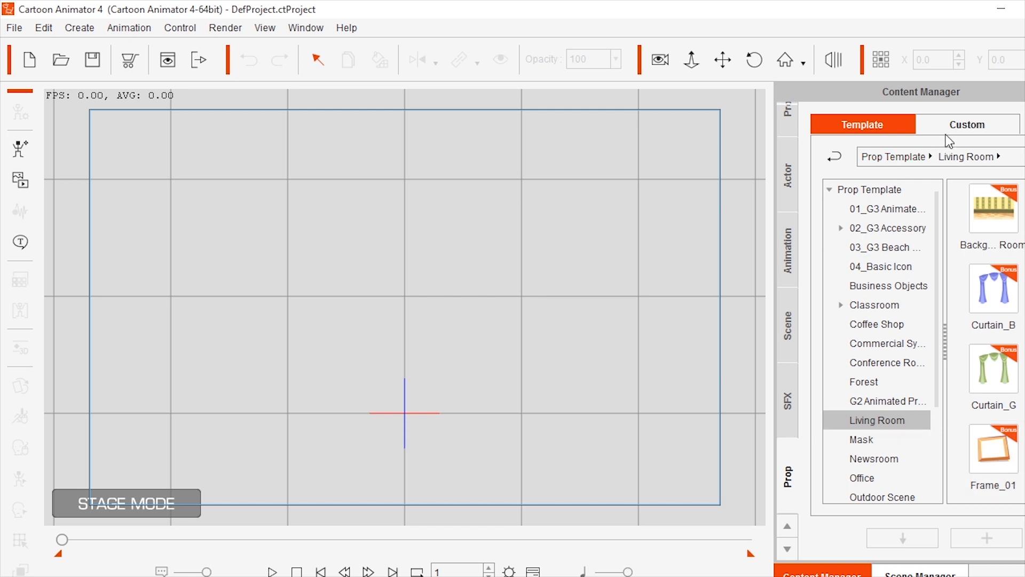
click(967, 124)
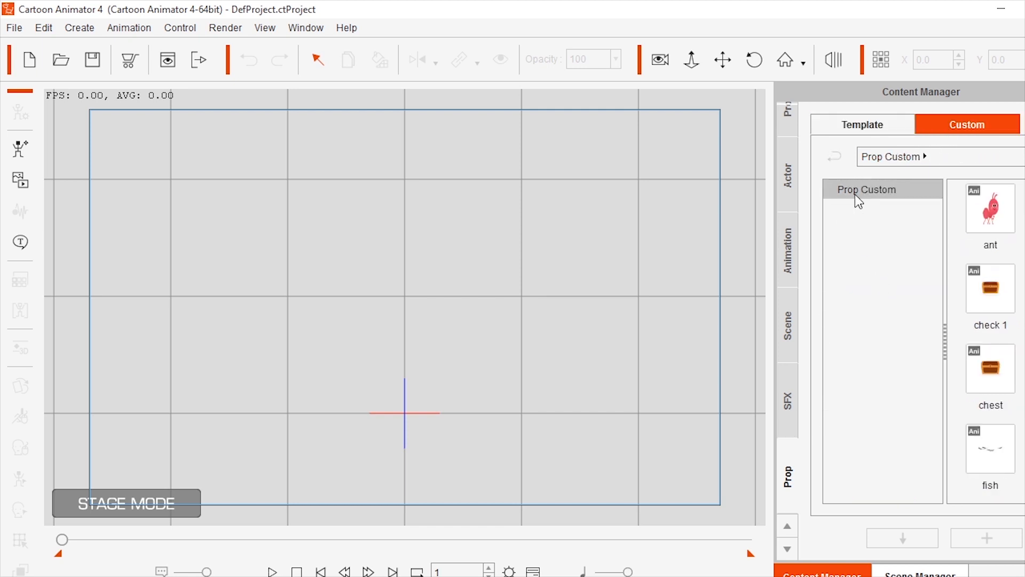
mouse_move(919, 314)
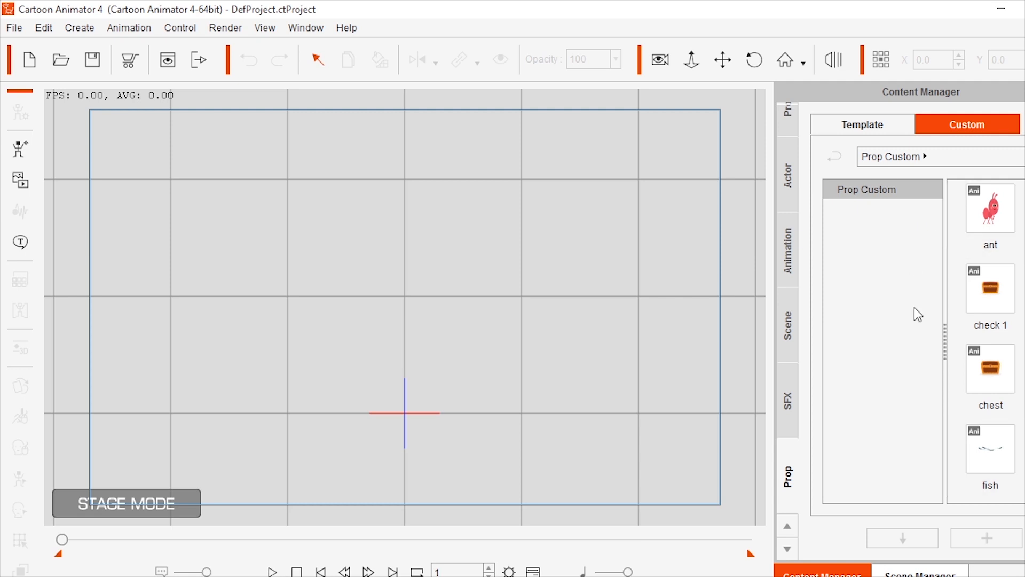
mouse_move(867, 282)
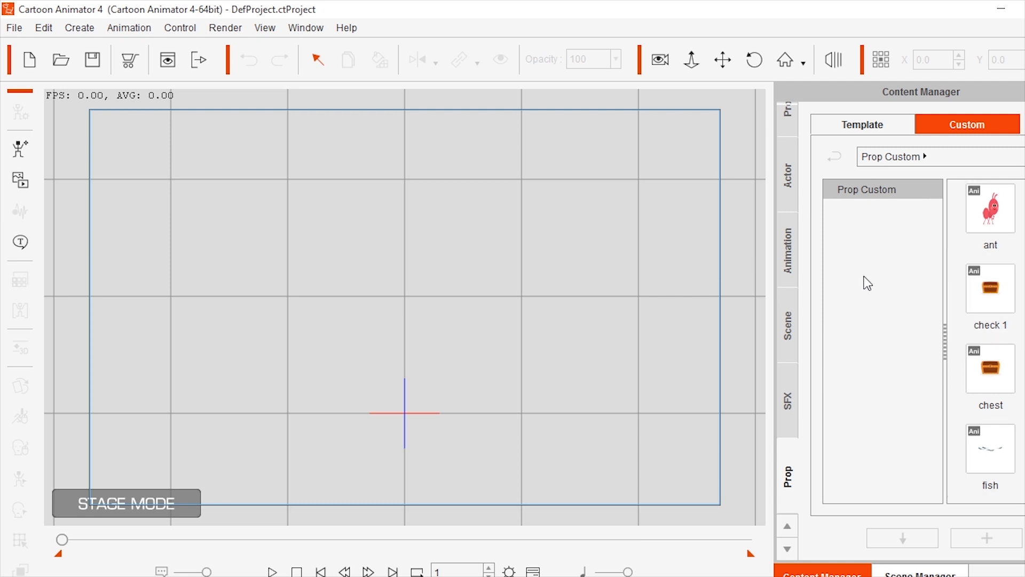
mouse_move(876, 255)
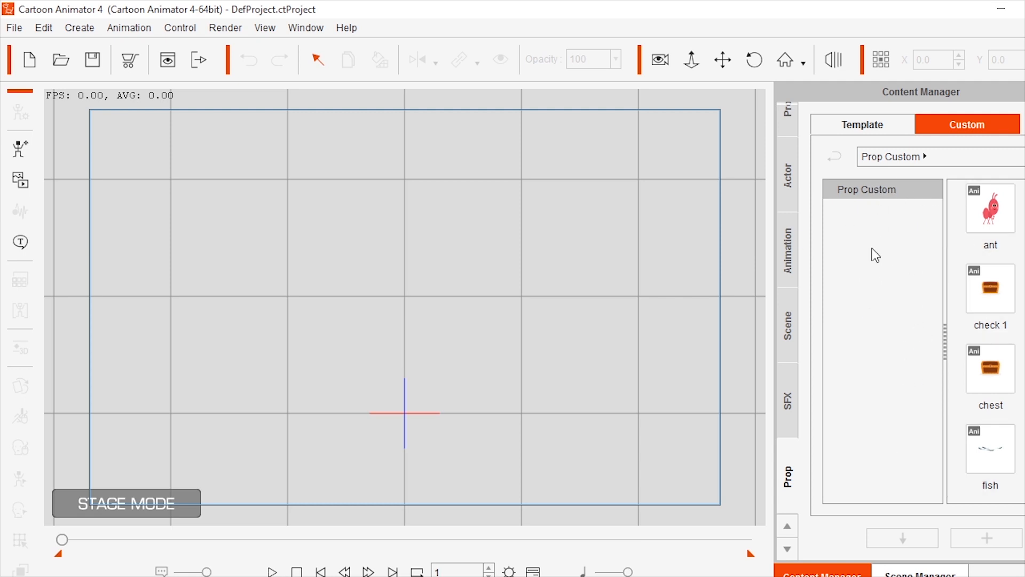
mouse_move(837, 241)
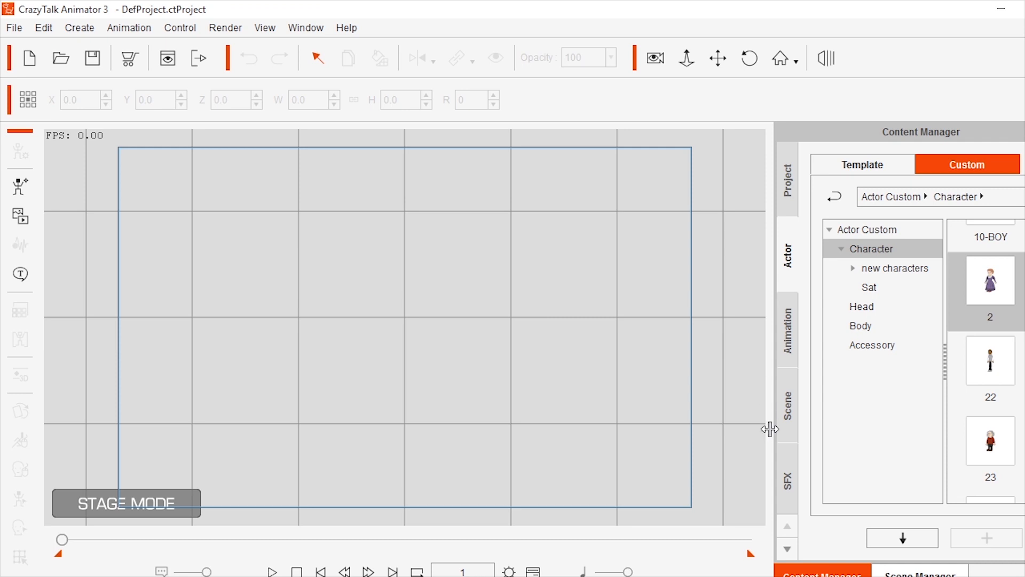
mouse_move(783, 458)
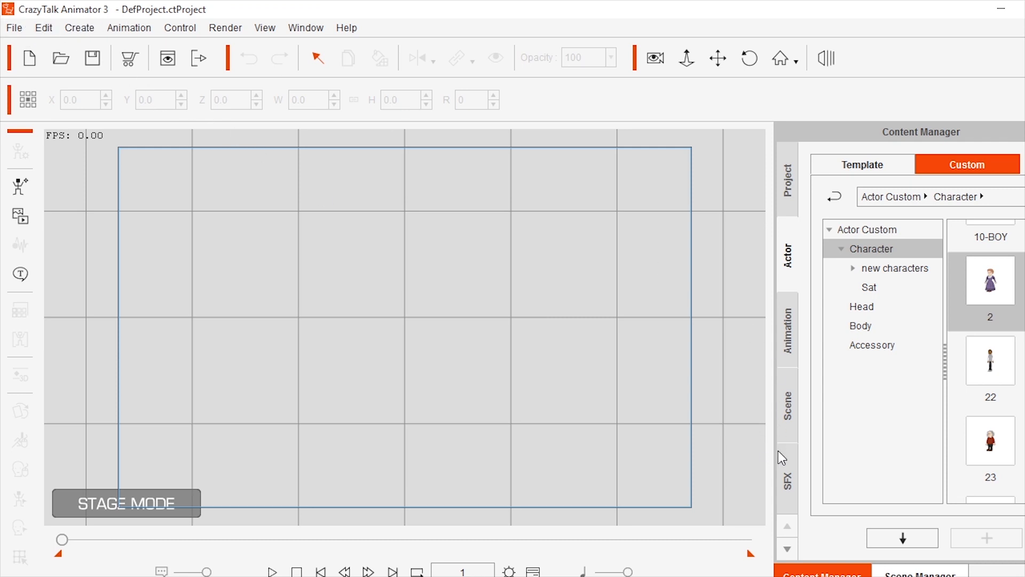
Reveal CrazyTalk Animator 3's custom Props folder on disk via Find File on a prop folder.
click(787, 471)
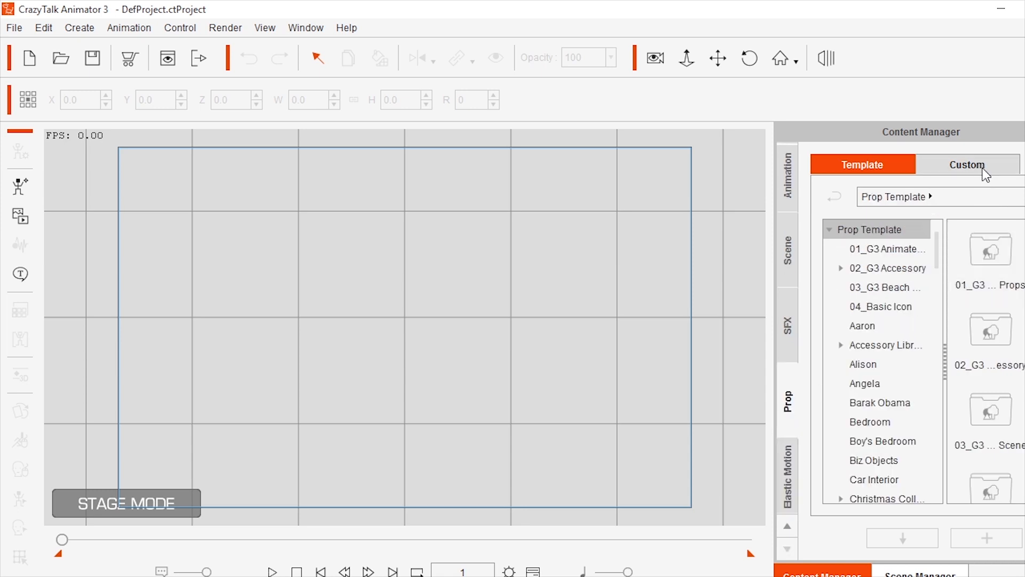
click(967, 164)
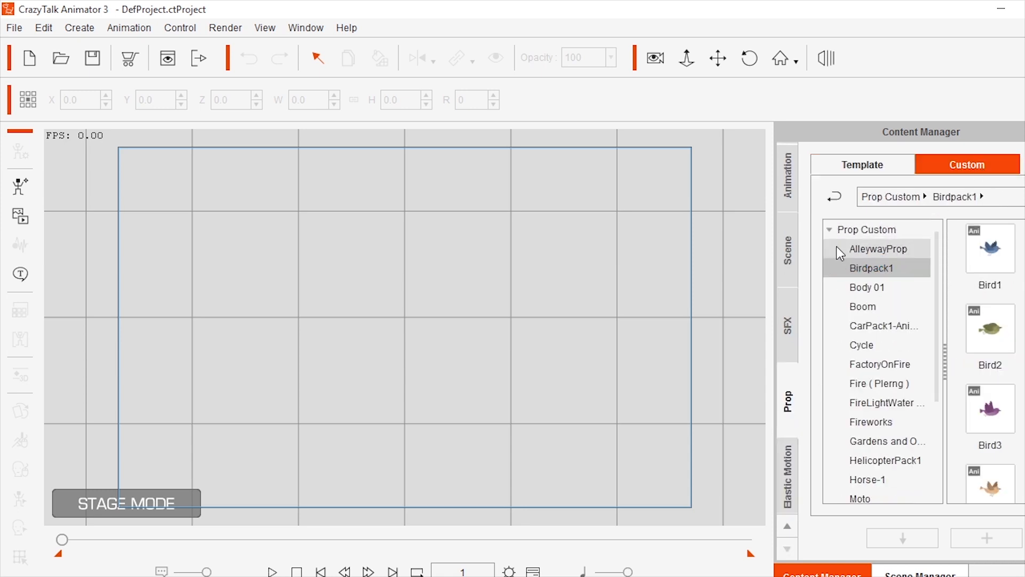
right_click(872, 267)
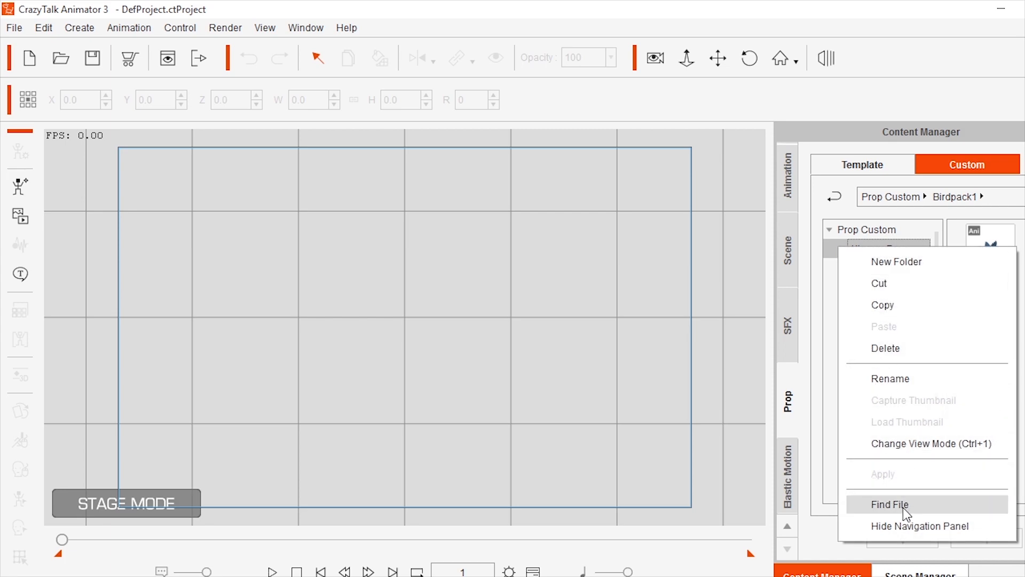
click(890, 504)
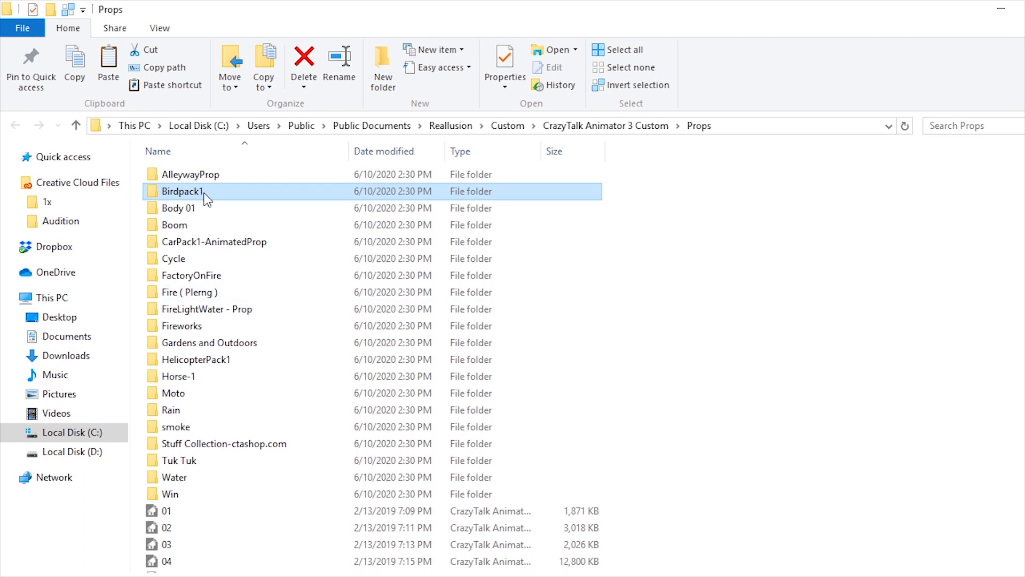
Select and copy all the CTA3 custom prop folders, then return to Cartoon Animator 4.
scroll(down, 3)
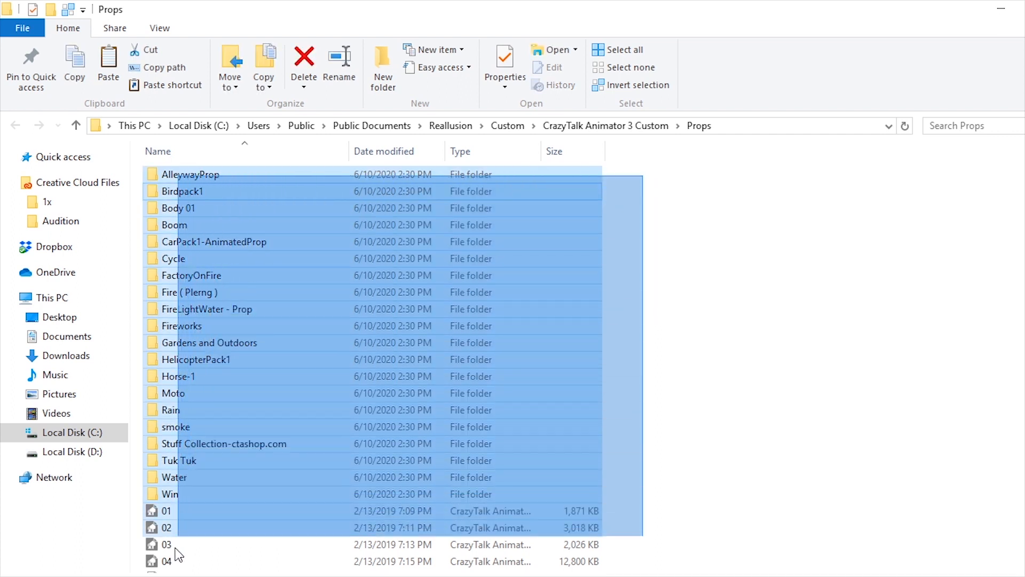
scroll(down, 3)
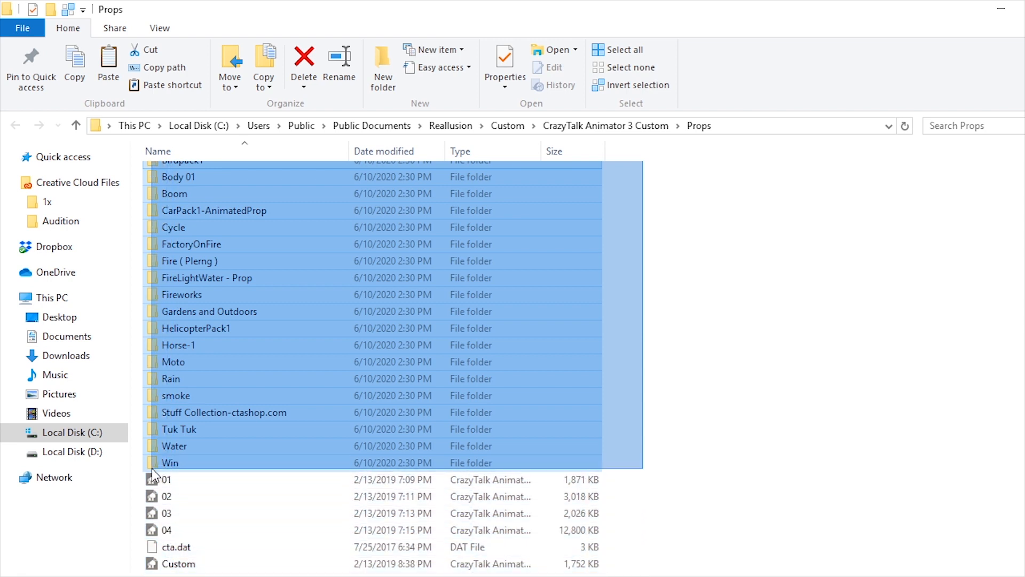
double_click(170, 463)
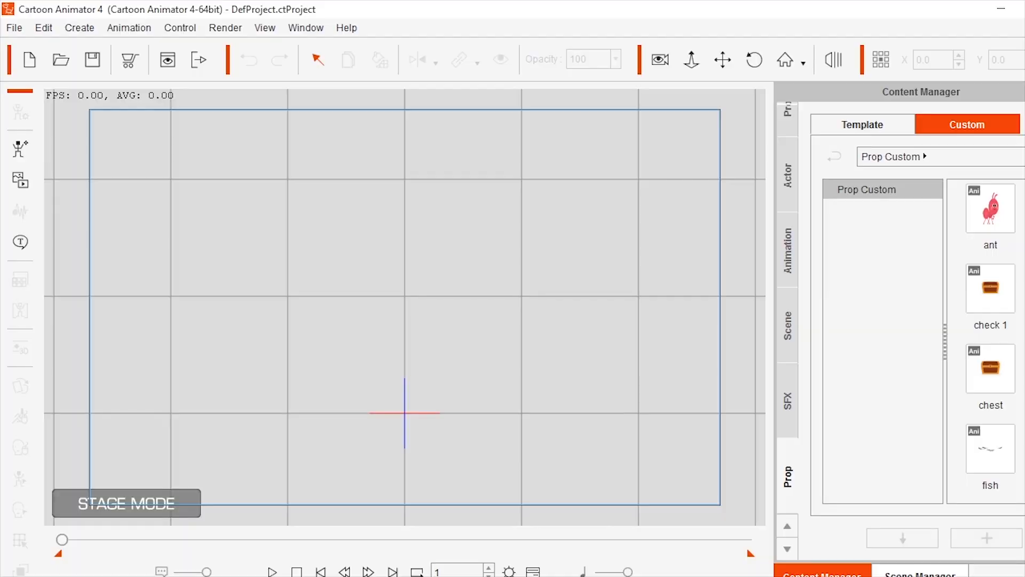
mouse_move(39, 21)
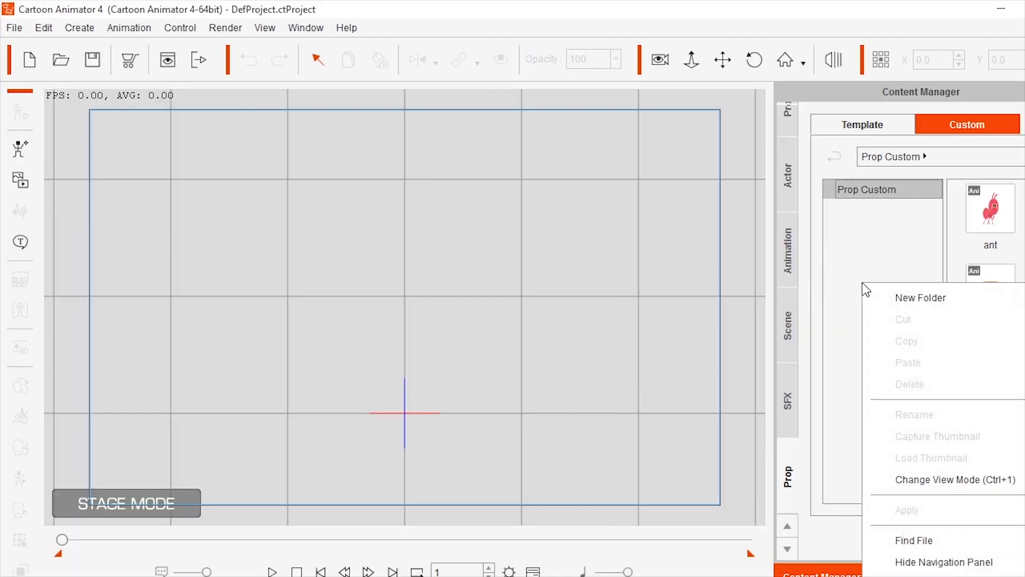
mouse_move(866, 258)
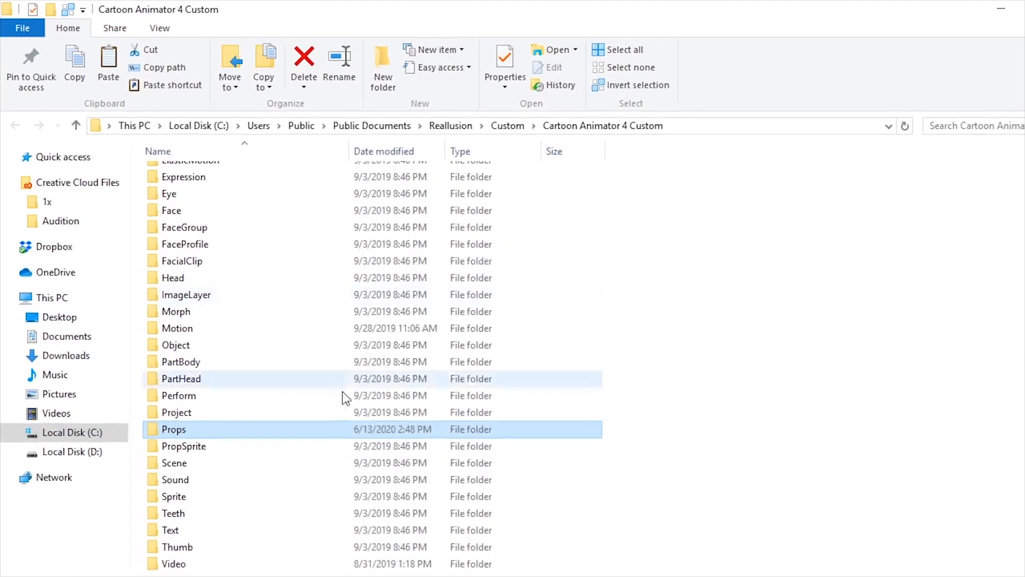
Paste the copied CrazyTalk prop folders into the Cartoon Animator 4 custom Props folder.
double_click(174, 429)
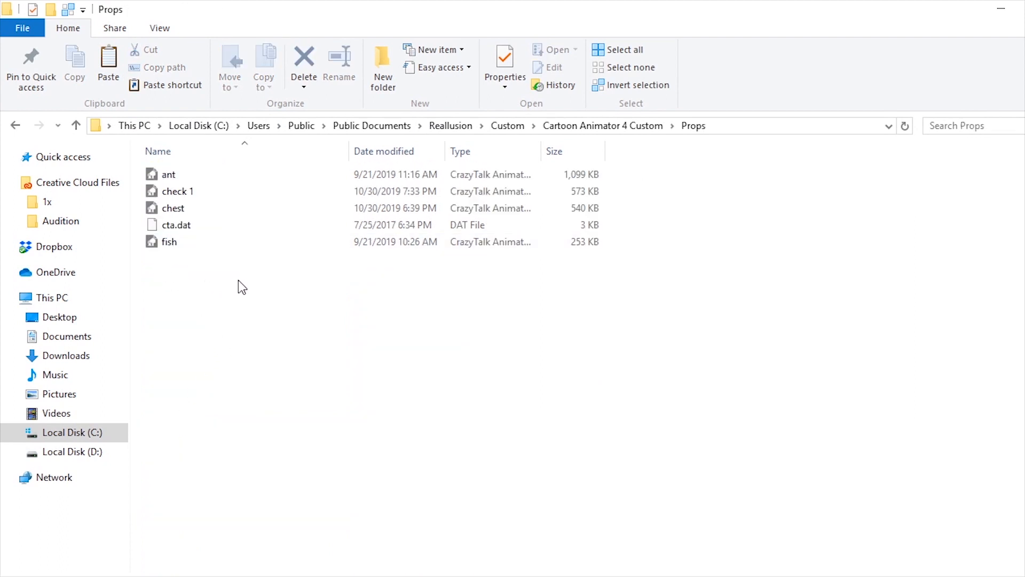
right_click(238, 286)
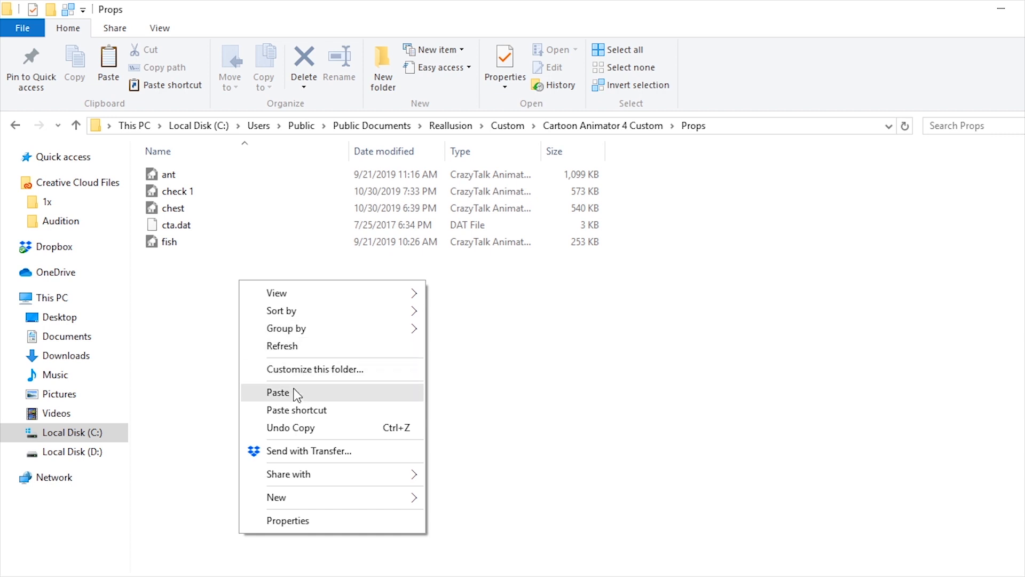
click(278, 392)
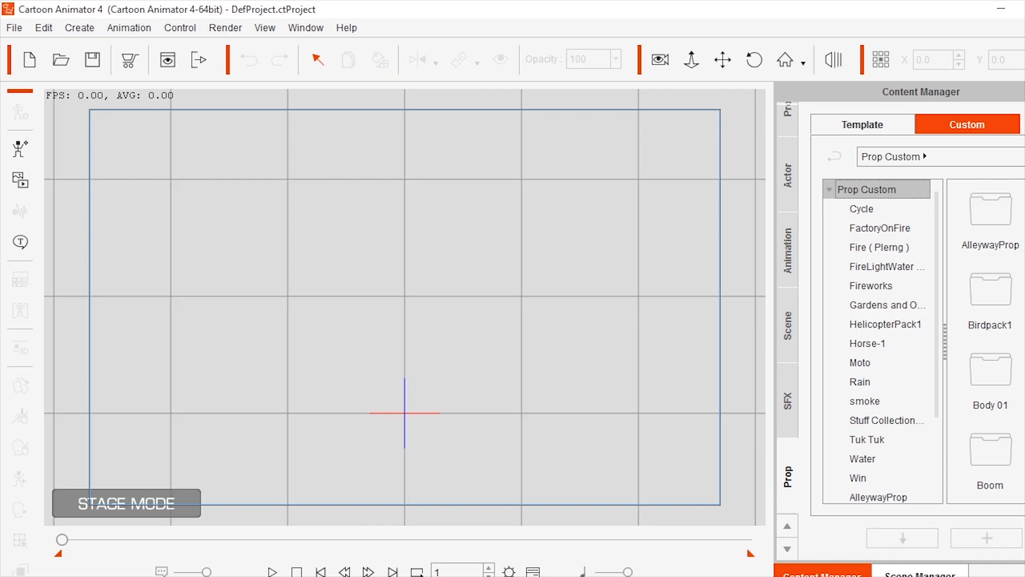
mouse_move(49, 19)
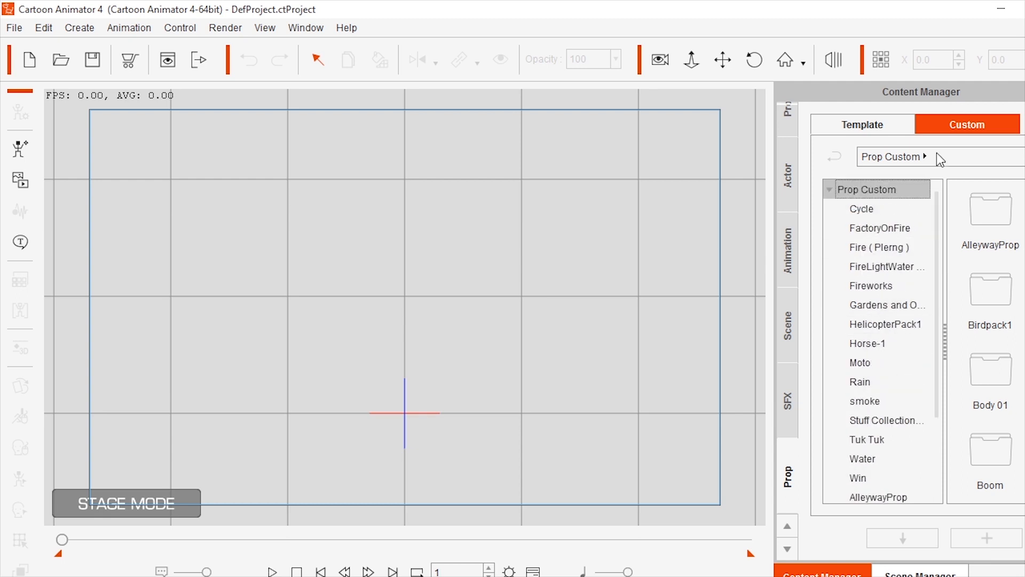
click(879, 247)
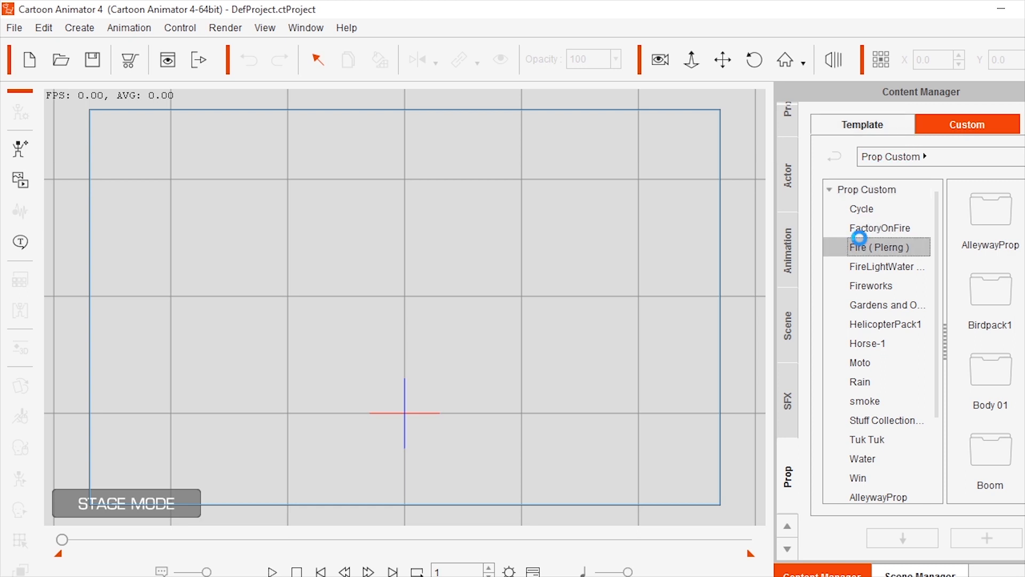
Add the Fire ( Plerng ) campfire prop and drag it to sit just above the stage origin.
double_click(878, 247)
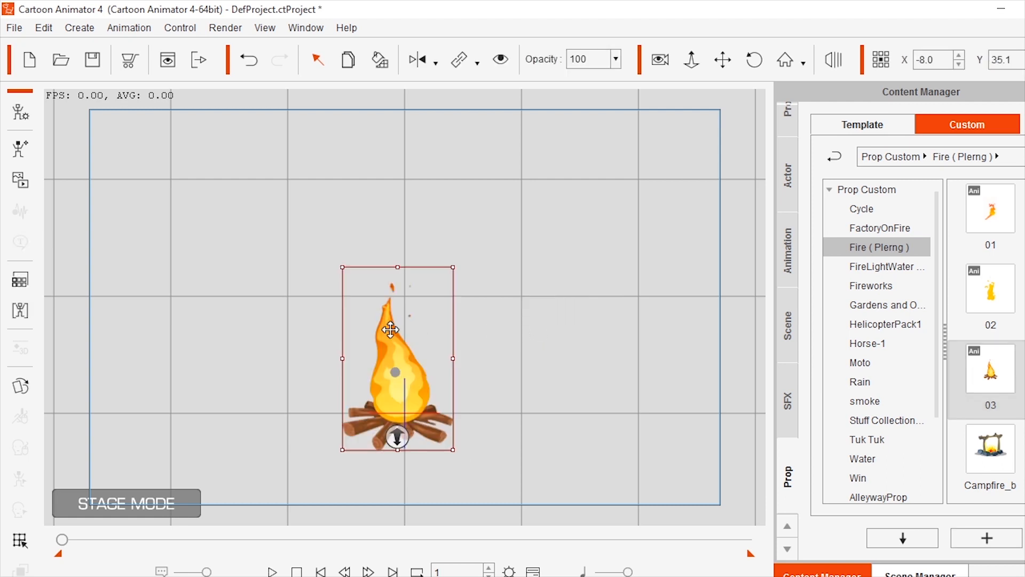
drag(391, 373, 379, 265)
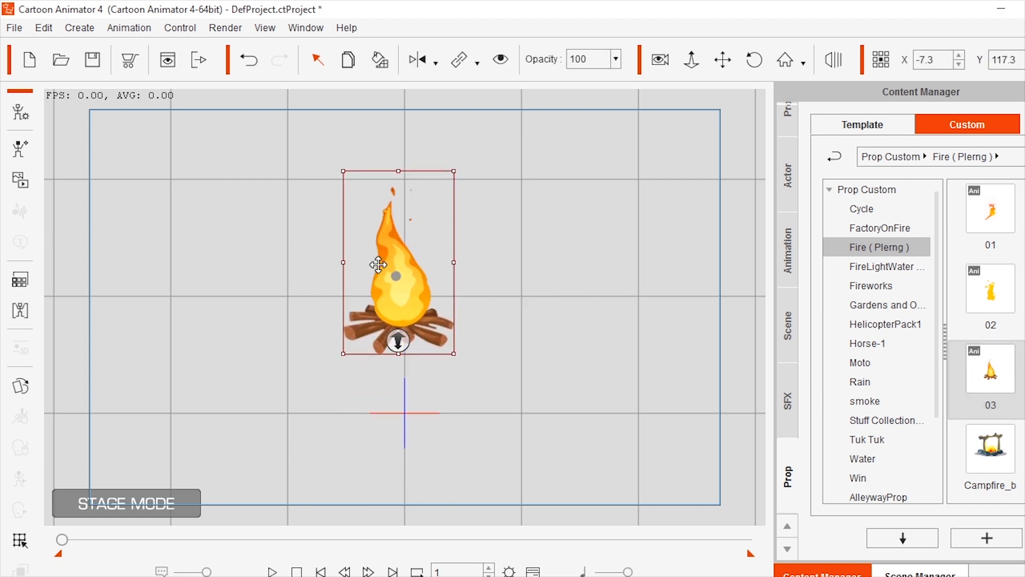
drag(378, 265, 412, 314)
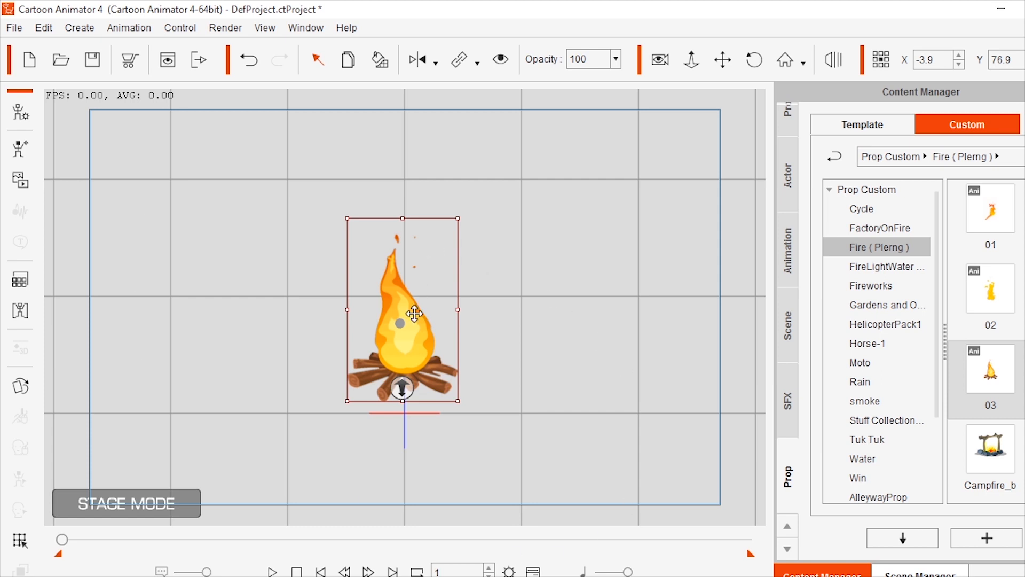
right_click(414, 314)
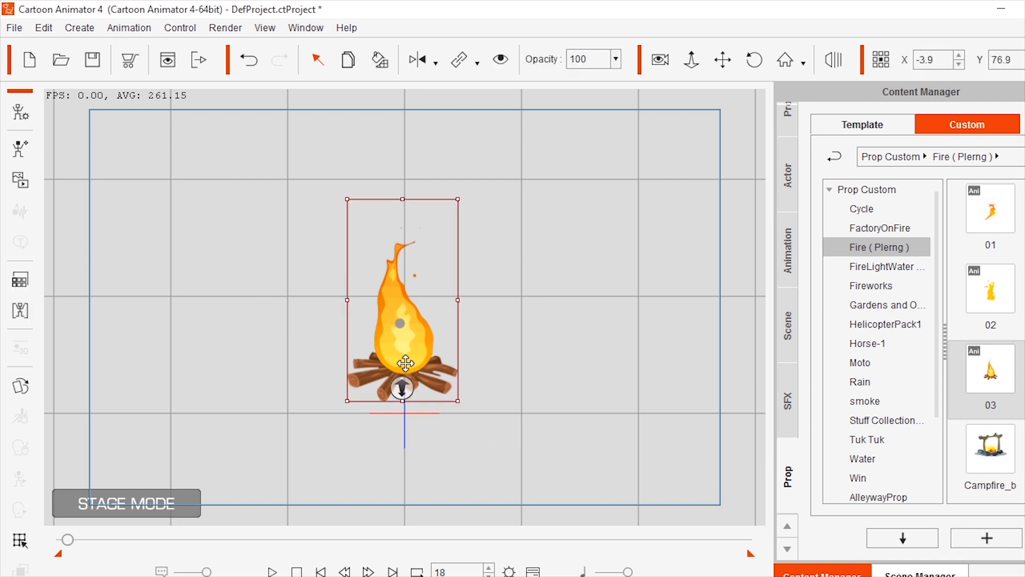
drag(404, 364, 400, 336)
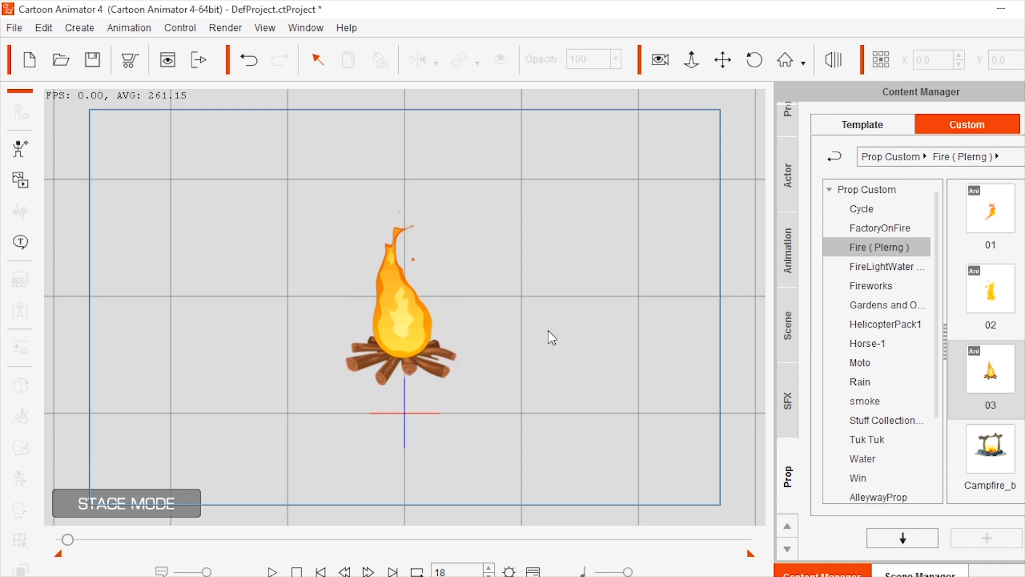
click(397, 309)
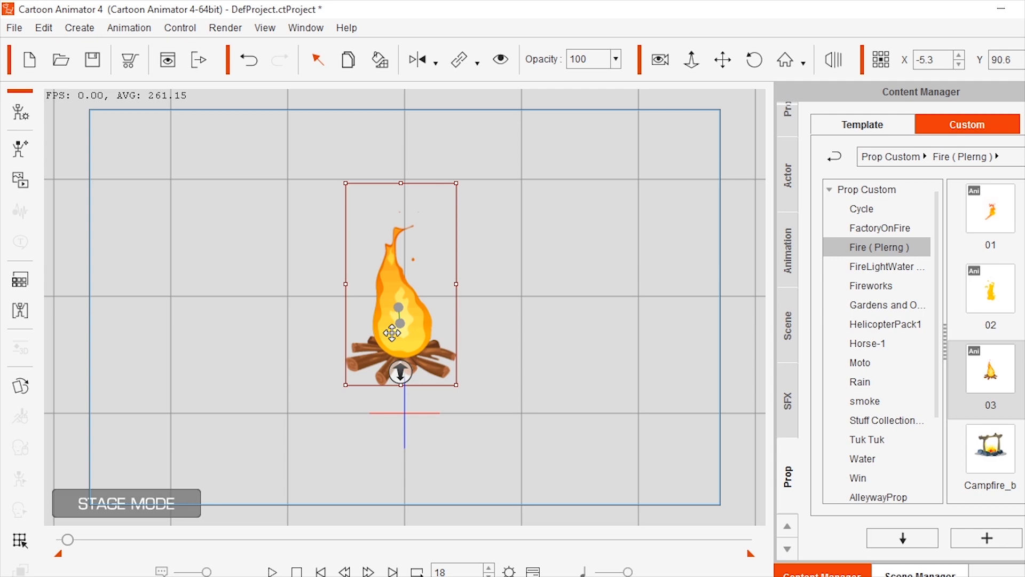
drag(392, 333, 402, 339)
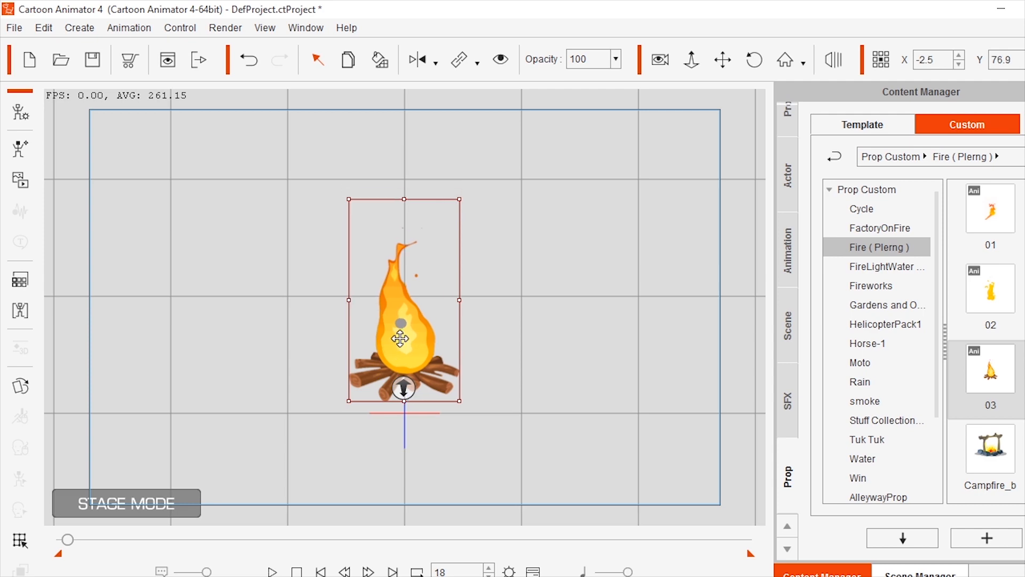